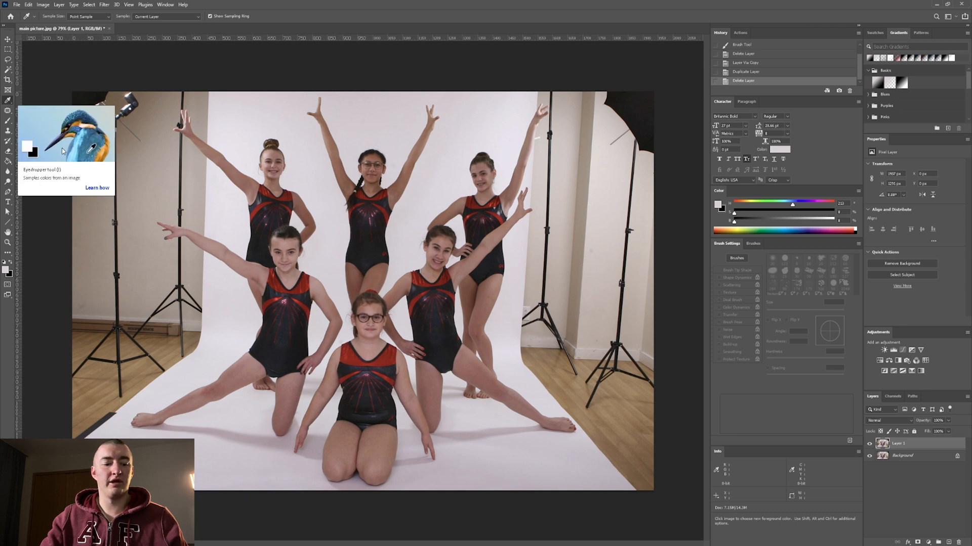
Sample the white studio backdrop with the Eyedropper as the paint colour
click(8, 110)
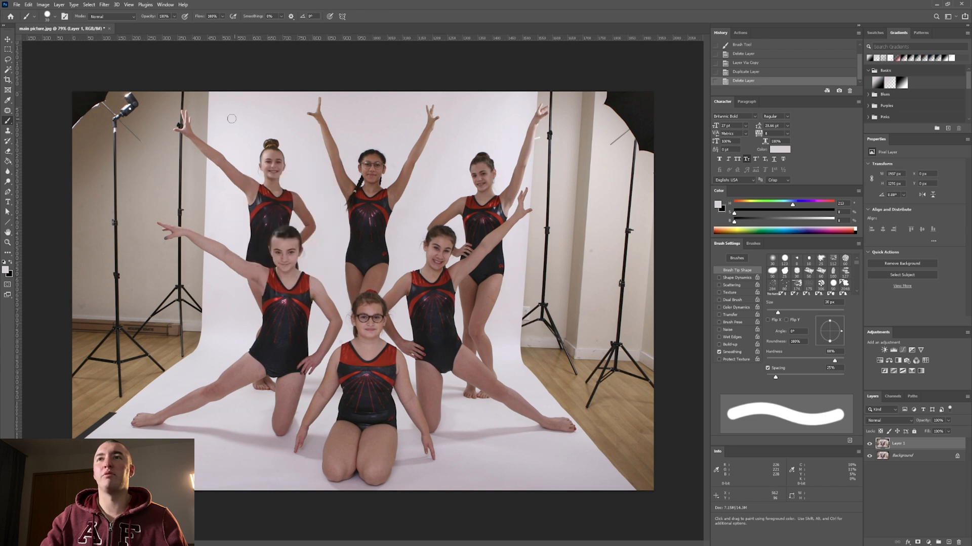
mouse_move(231, 119)
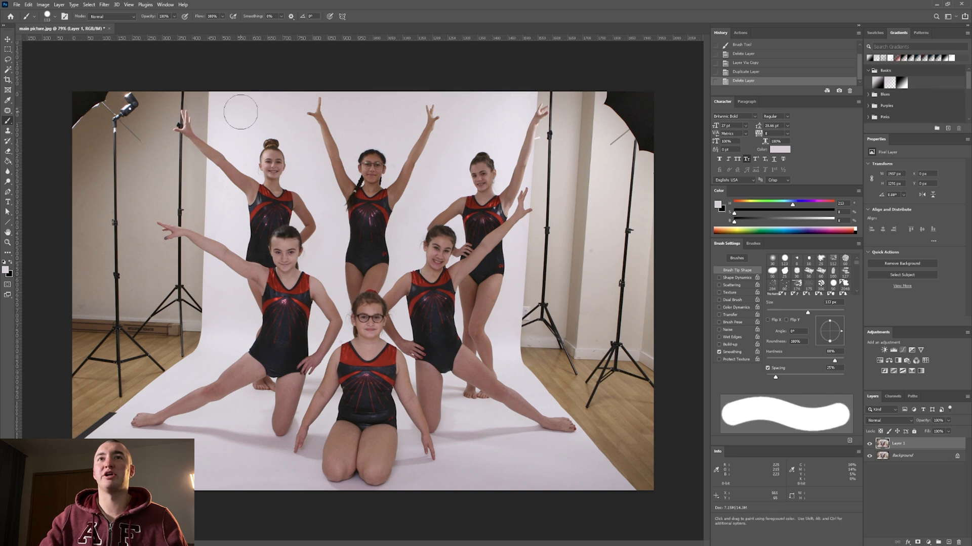
mouse_move(204, 93)
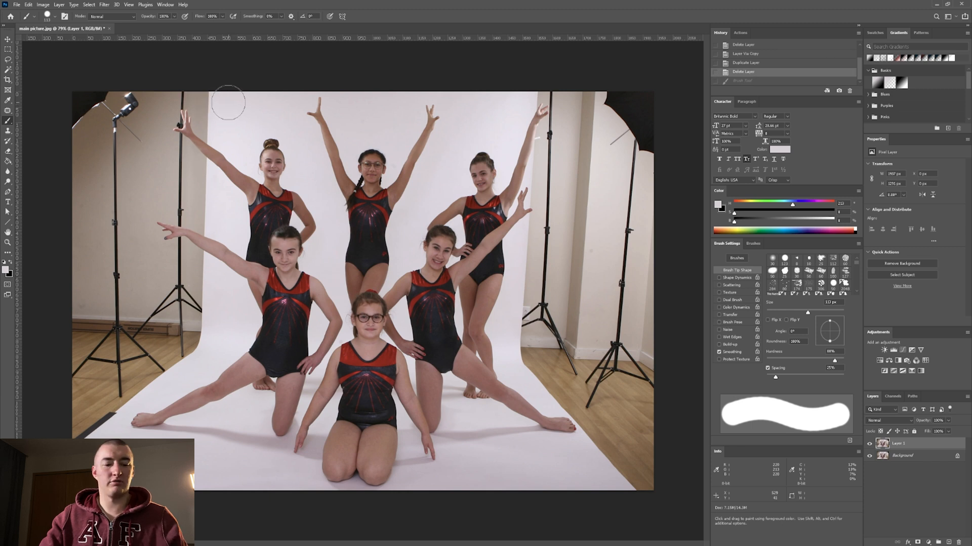
mouse_move(242, 110)
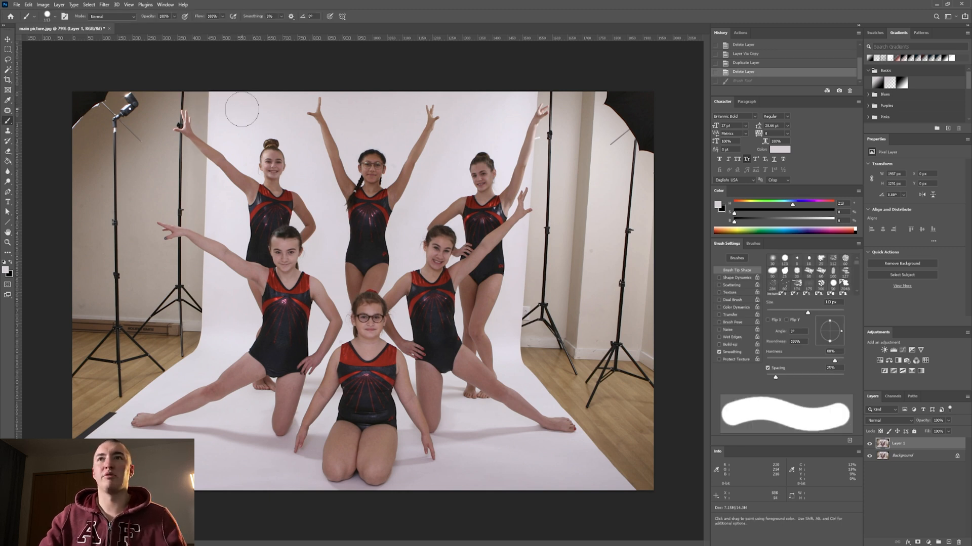
mouse_move(52, 101)
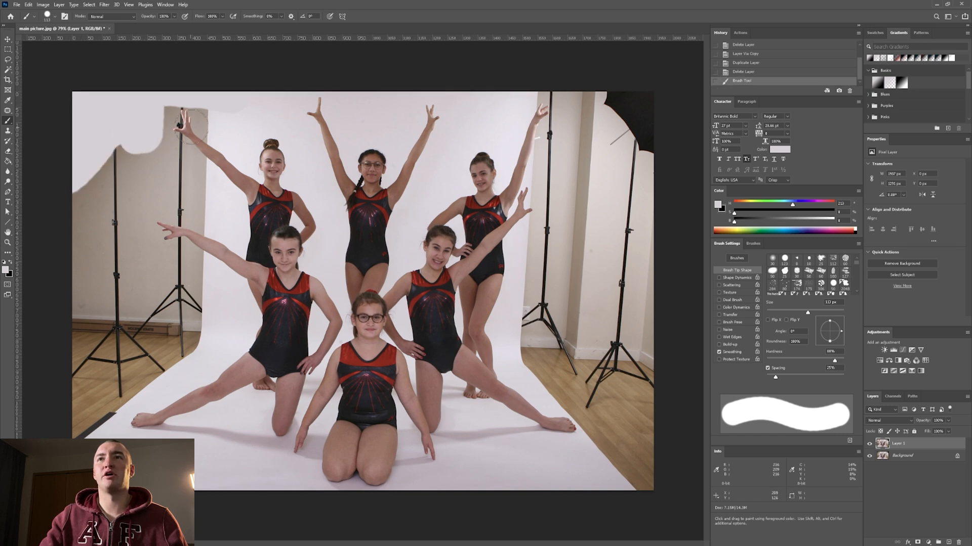
mouse_move(182, 166)
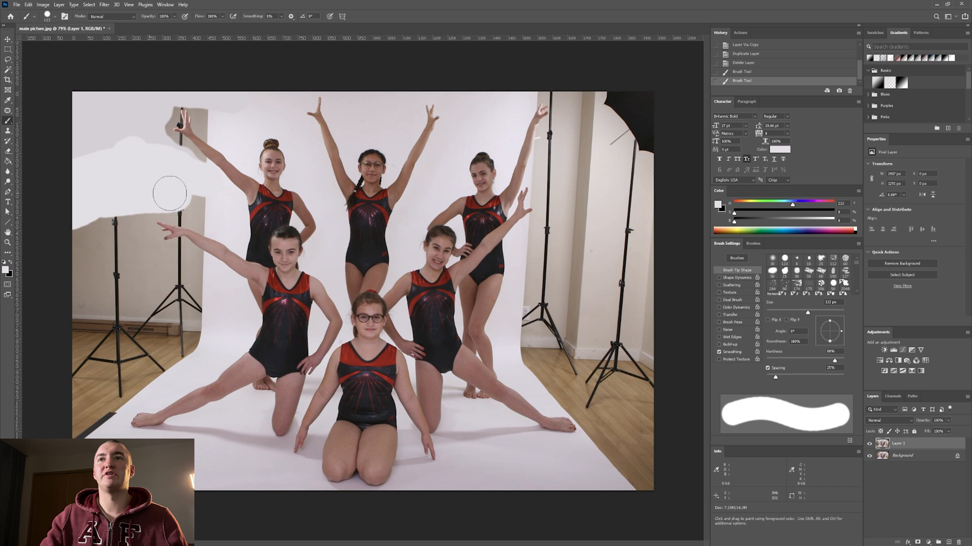
mouse_move(210, 214)
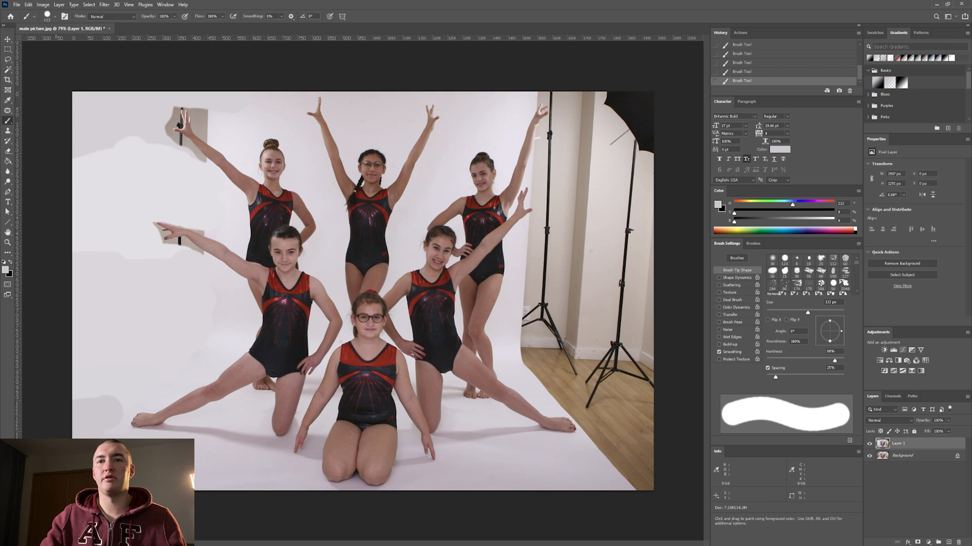
mouse_move(216, 310)
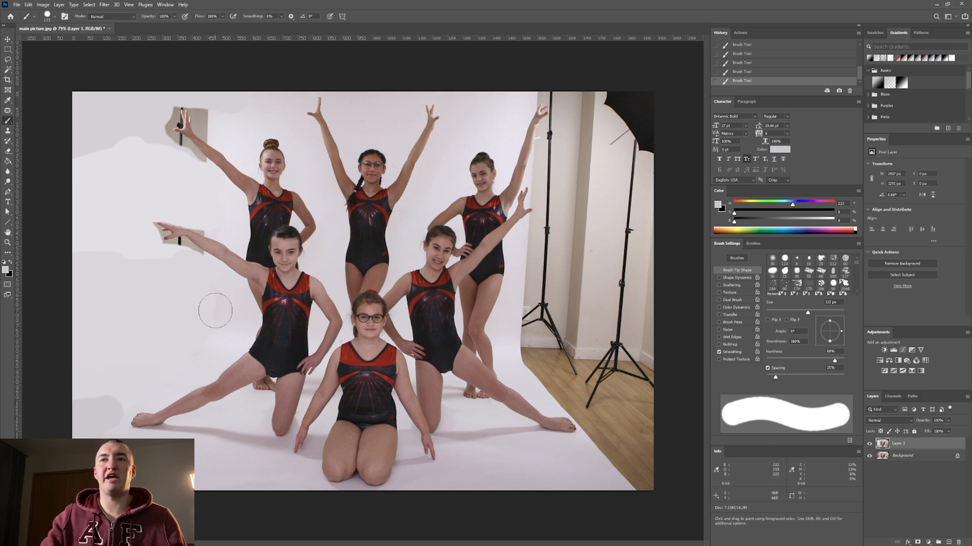
mouse_move(189, 148)
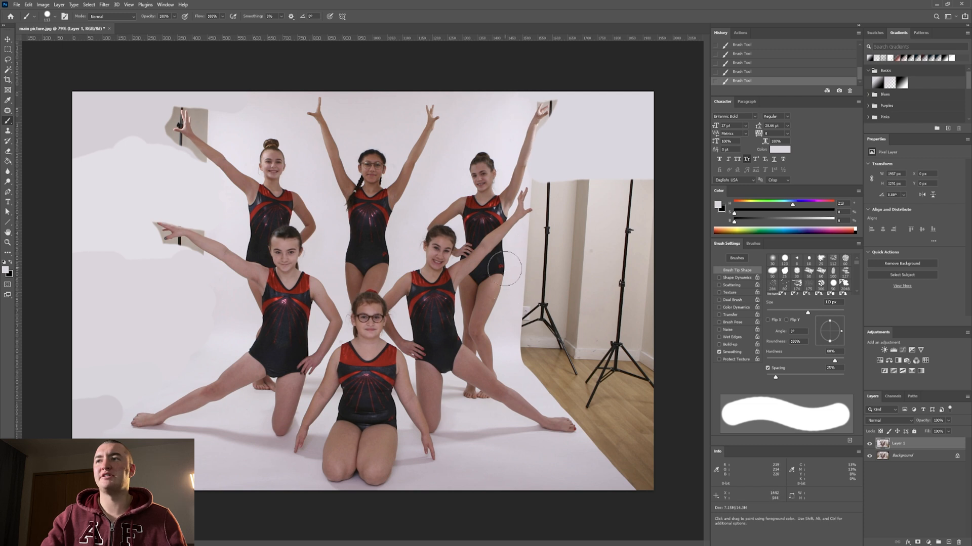
mouse_move(114, 133)
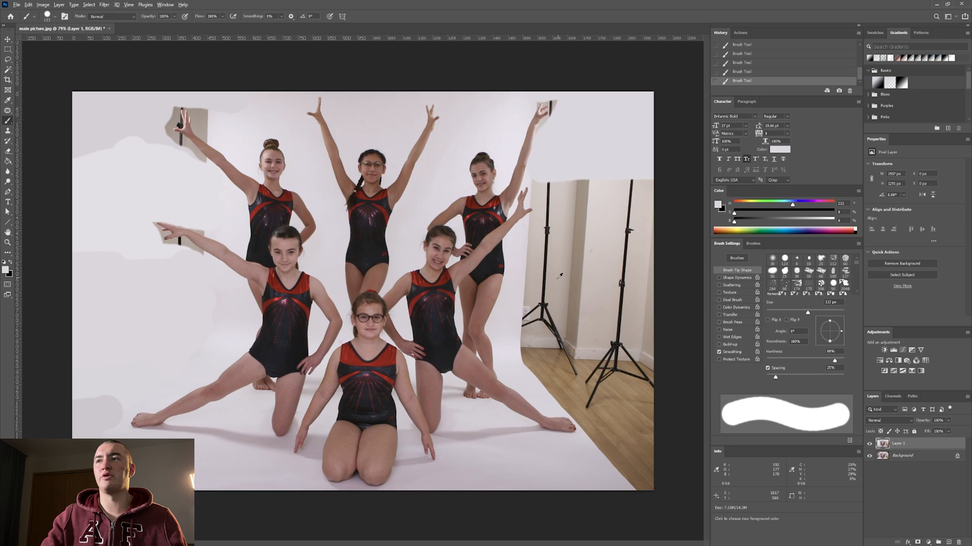
mouse_move(548, 192)
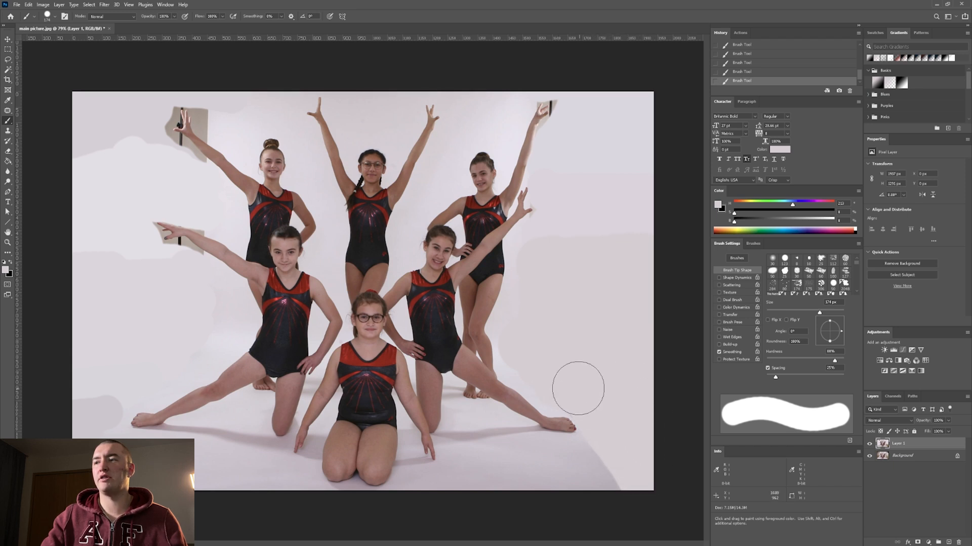
mouse_move(597, 318)
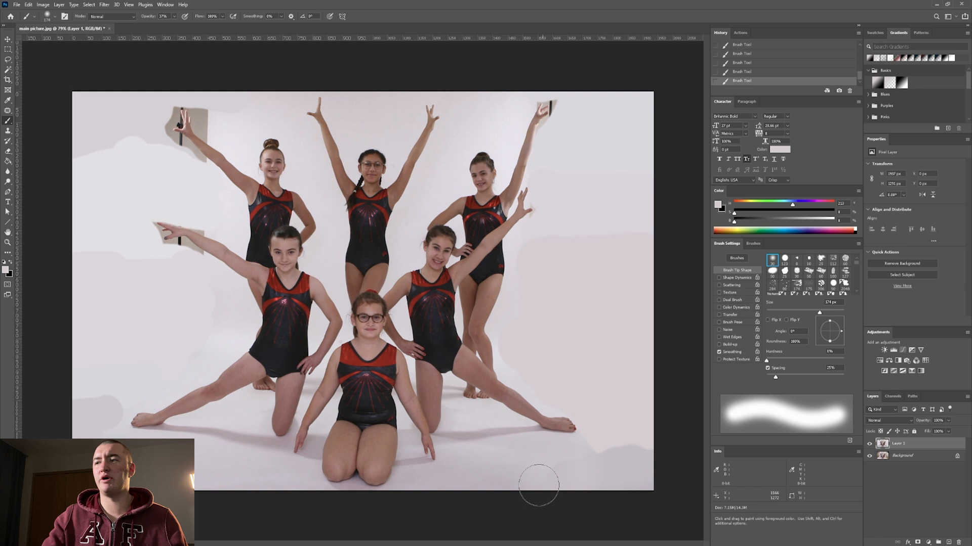
mouse_move(555, 475)
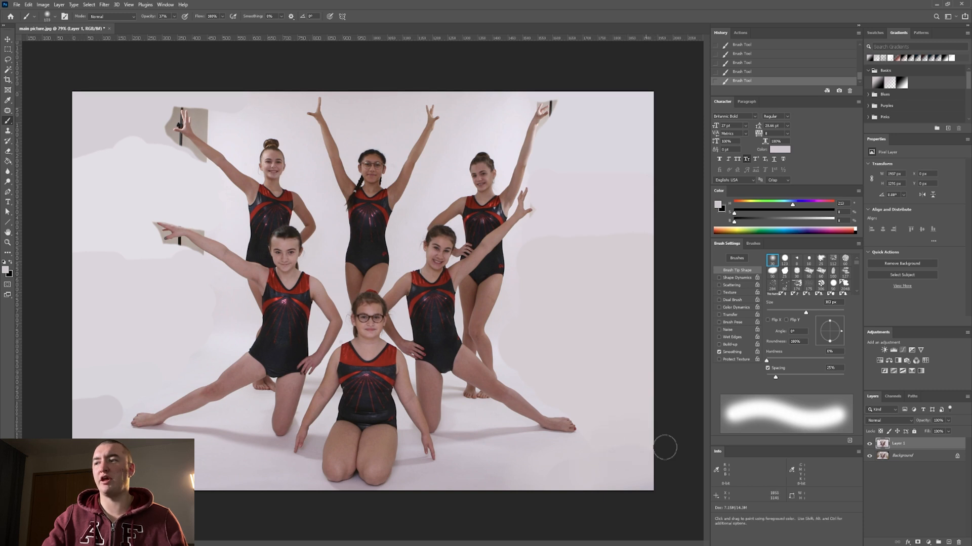
mouse_move(605, 447)
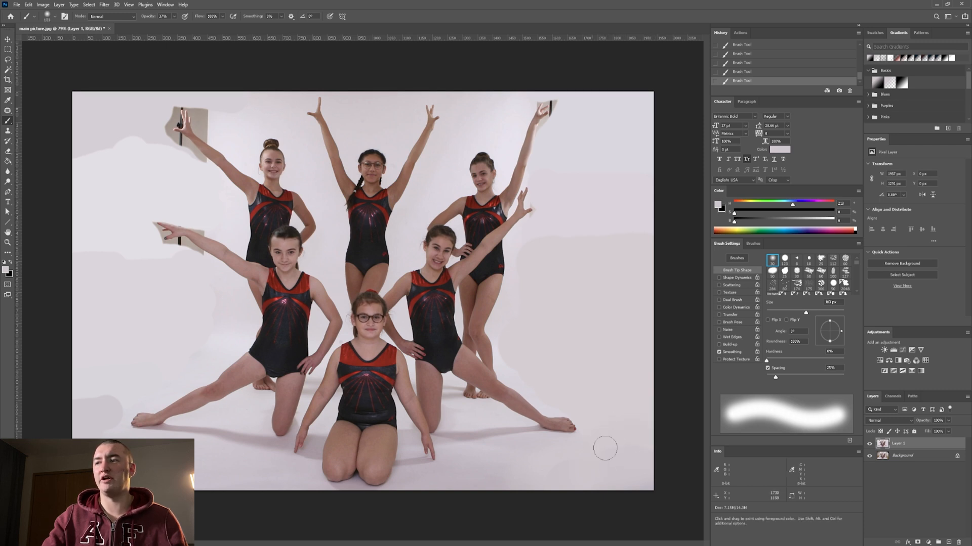
mouse_move(561, 461)
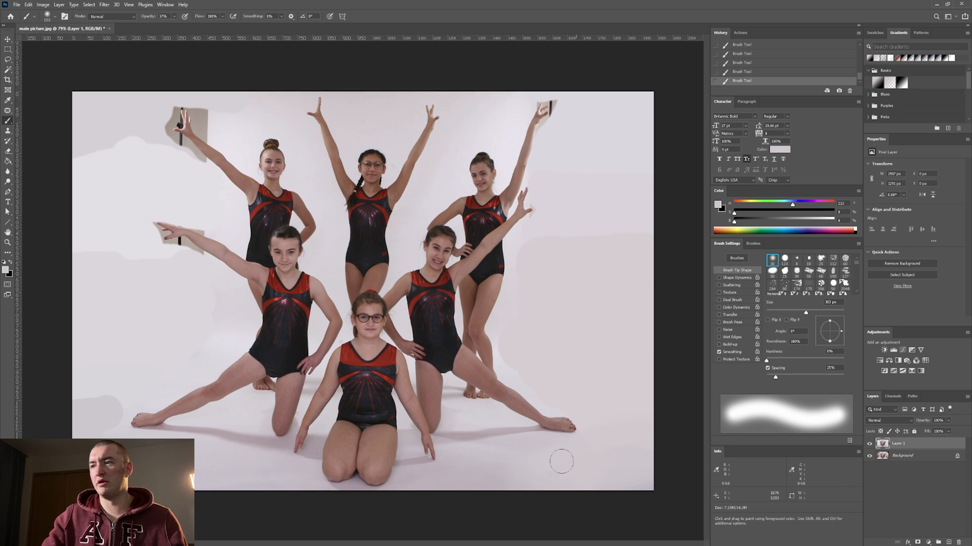
mouse_move(649, 454)
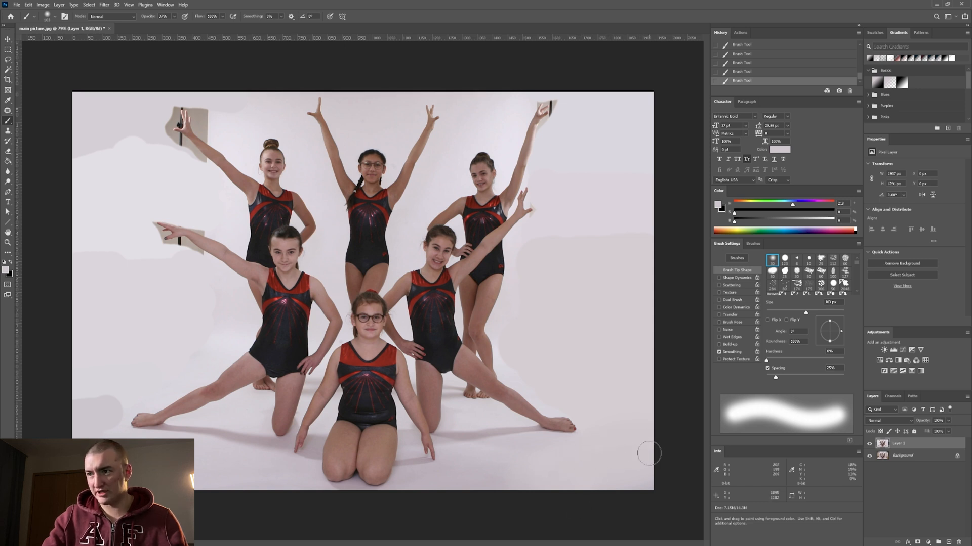
mouse_move(608, 440)
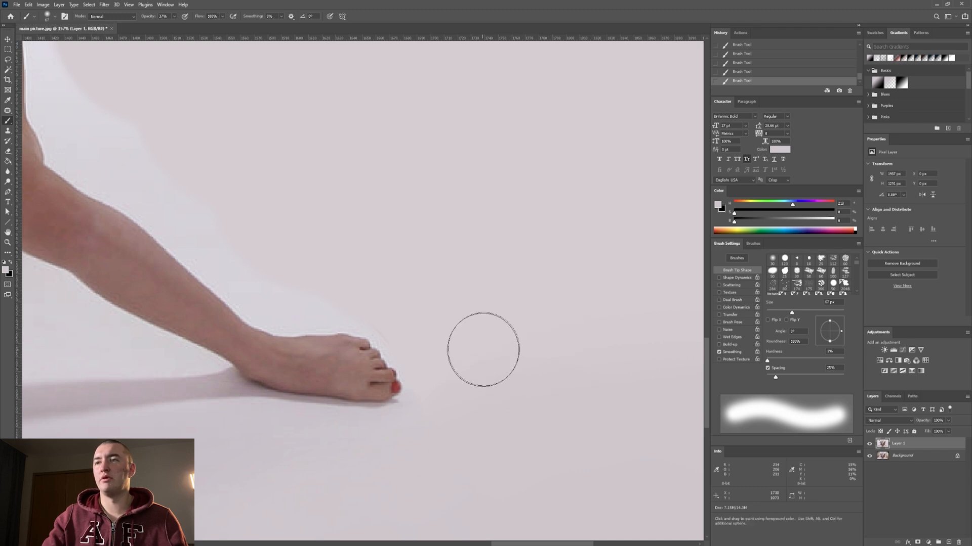
mouse_move(456, 376)
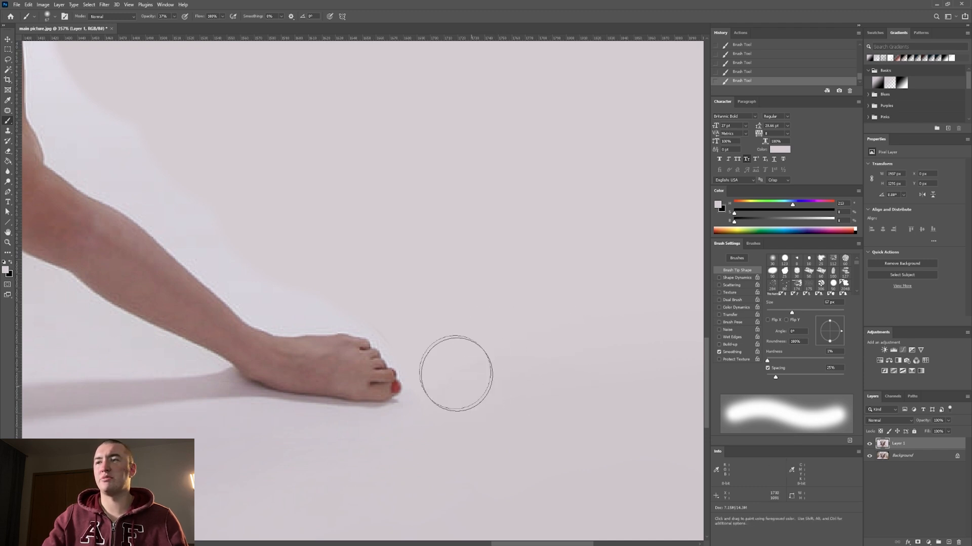
mouse_move(434, 312)
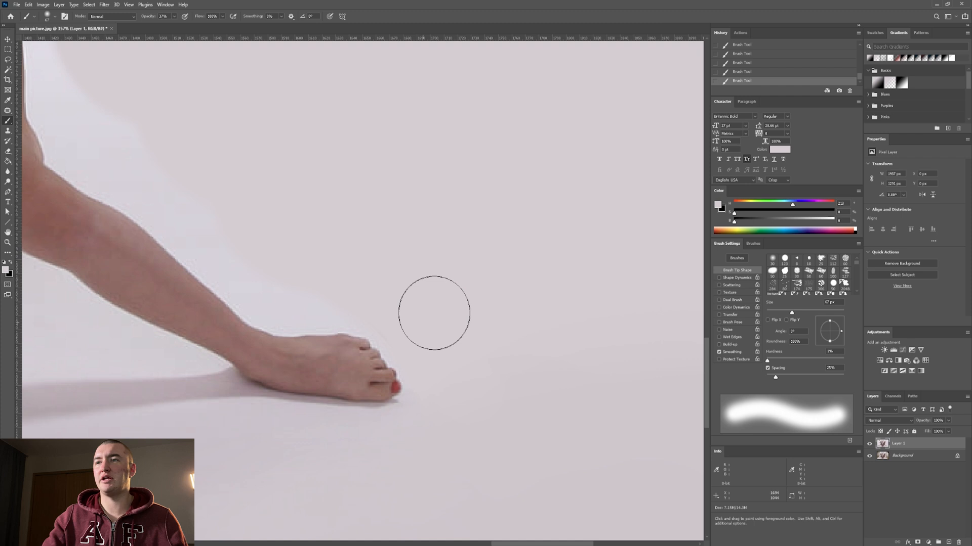
mouse_move(383, 292)
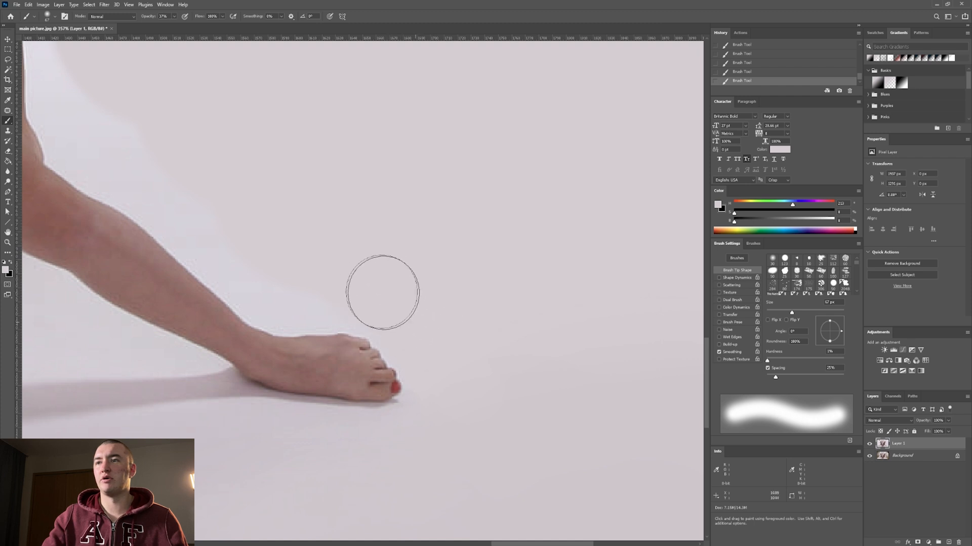
mouse_move(363, 255)
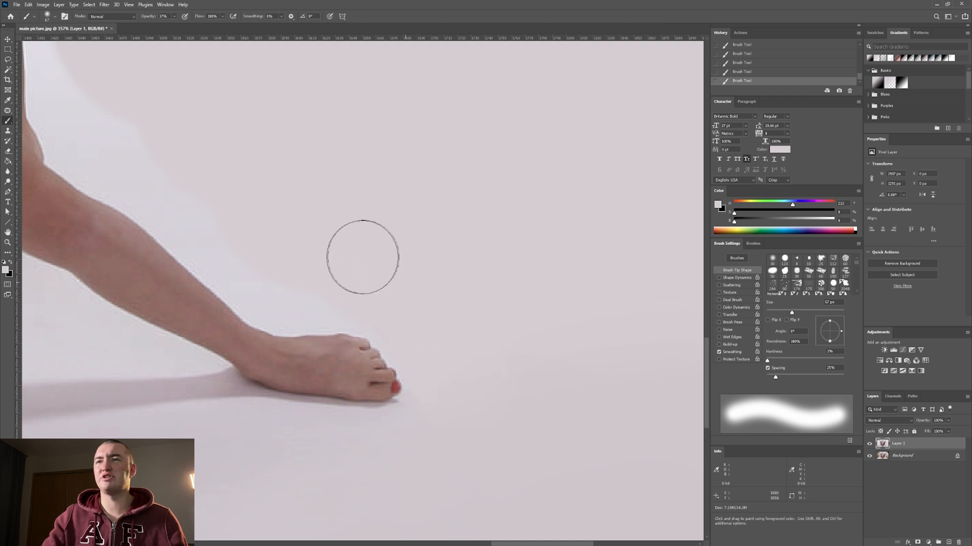
mouse_move(302, 265)
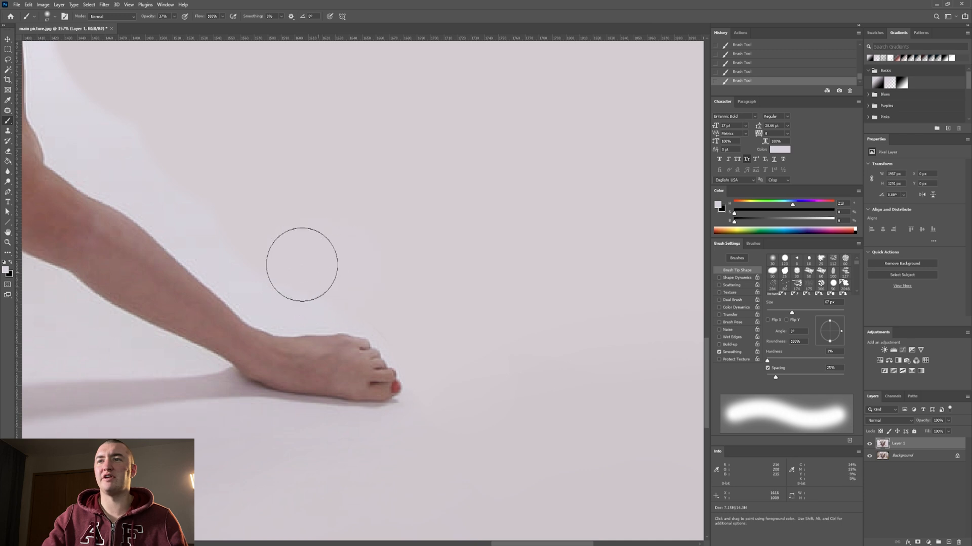
mouse_move(274, 245)
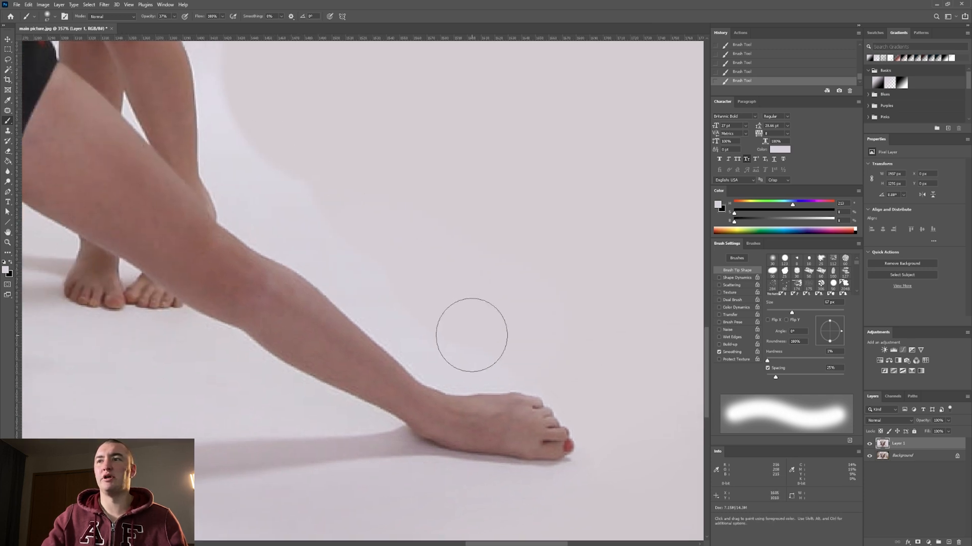
mouse_move(372, 183)
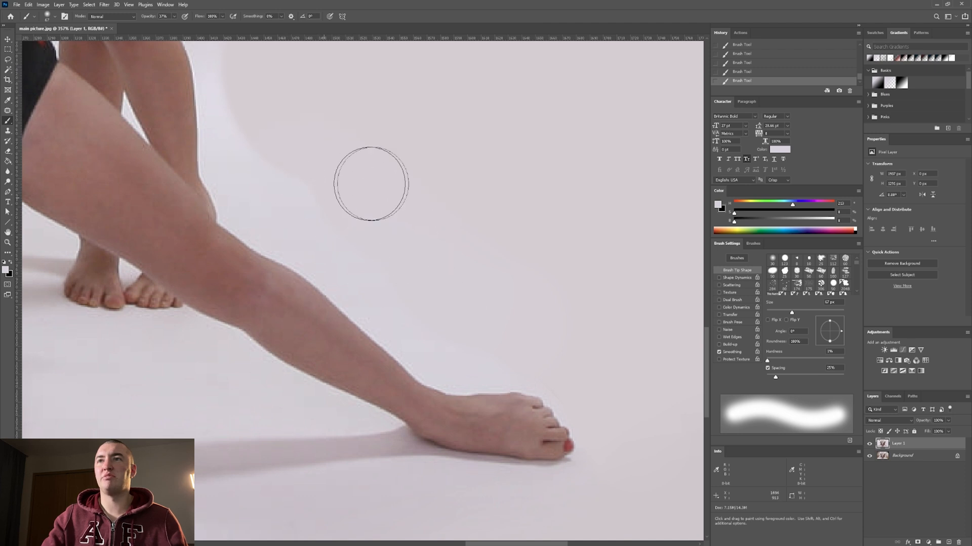
mouse_move(440, 267)
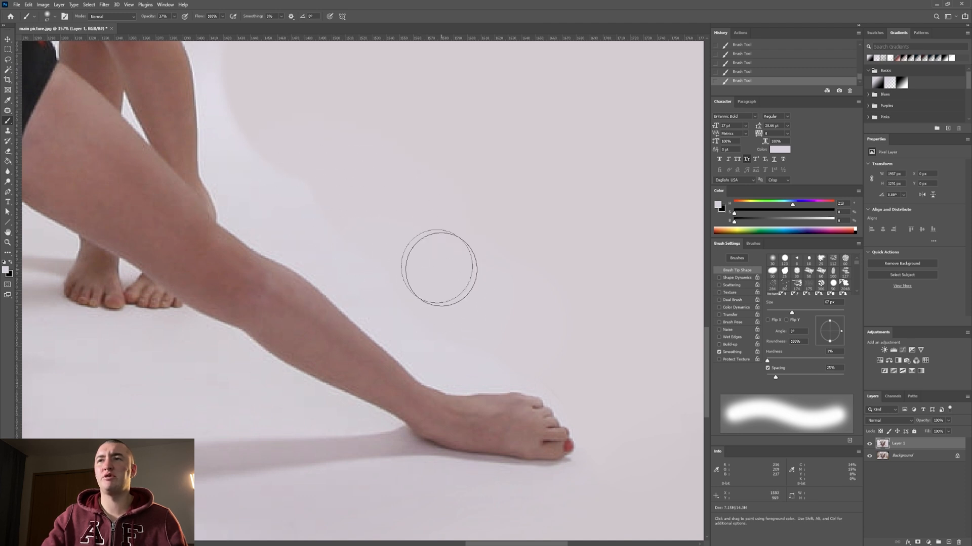
mouse_move(401, 267)
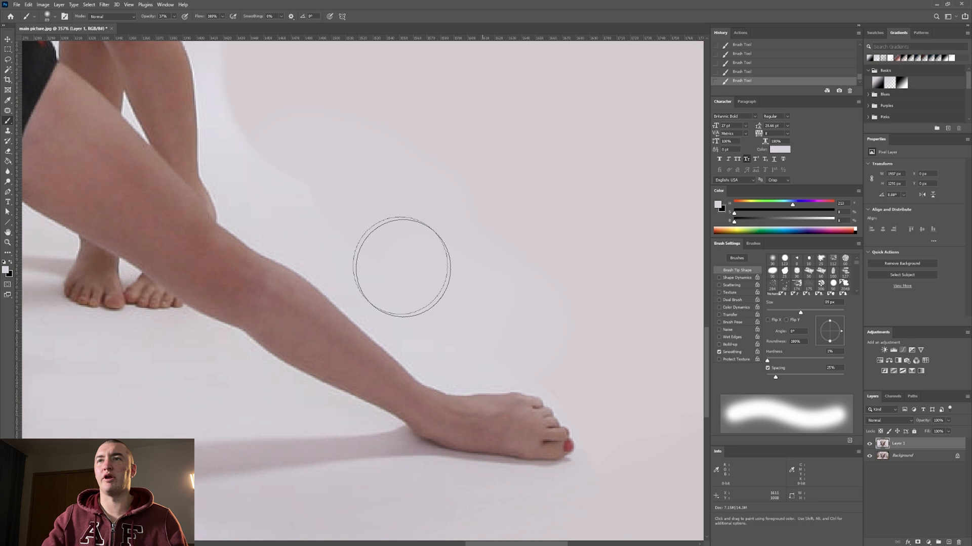
mouse_move(296, 179)
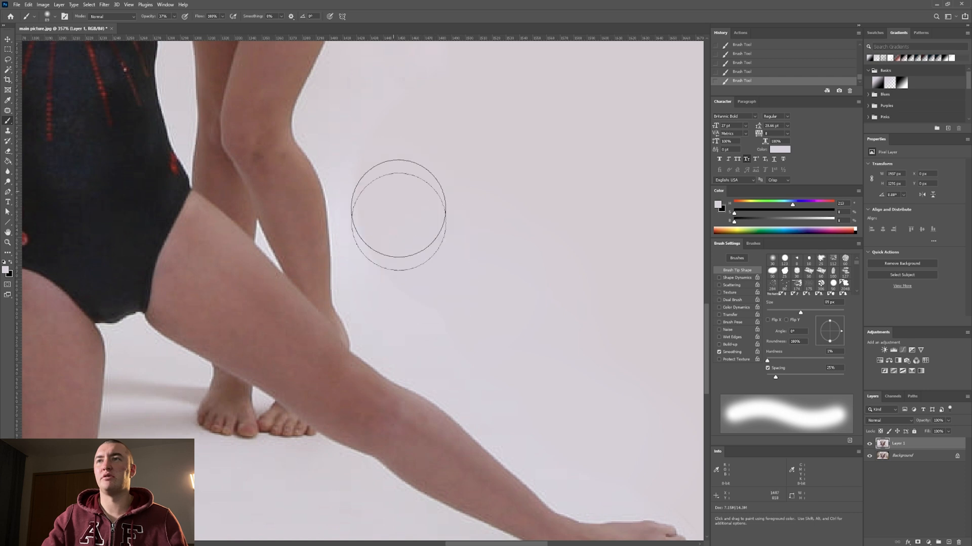
mouse_move(466, 209)
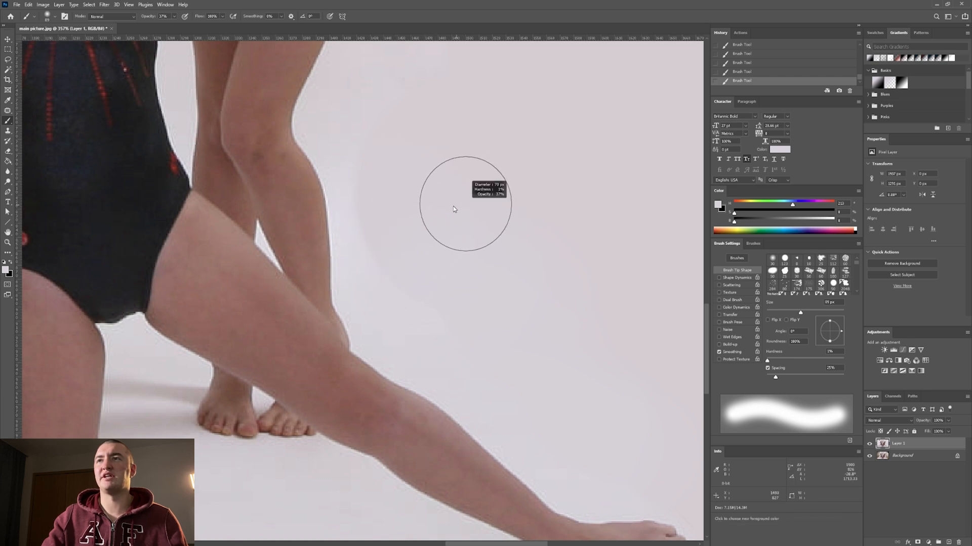
mouse_move(376, 191)
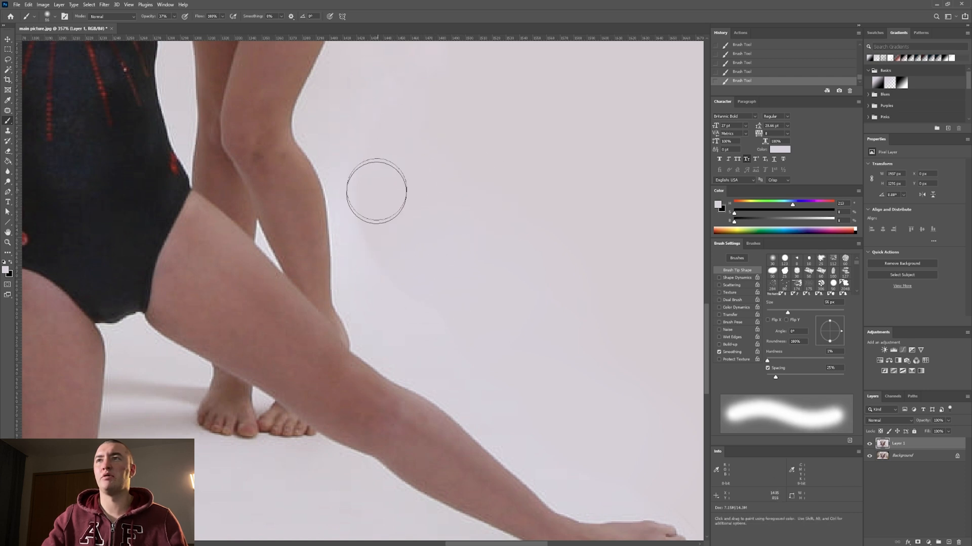
mouse_move(384, 239)
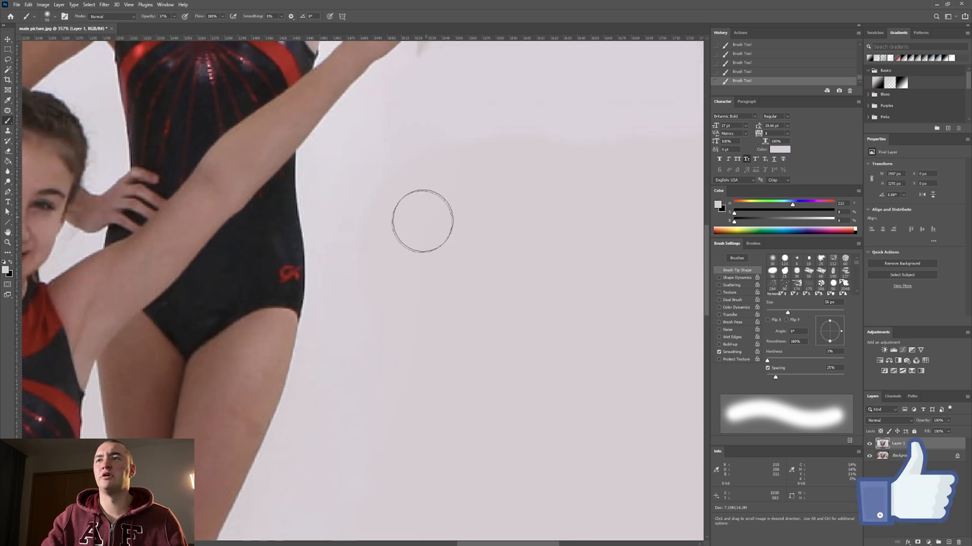
mouse_move(413, 178)
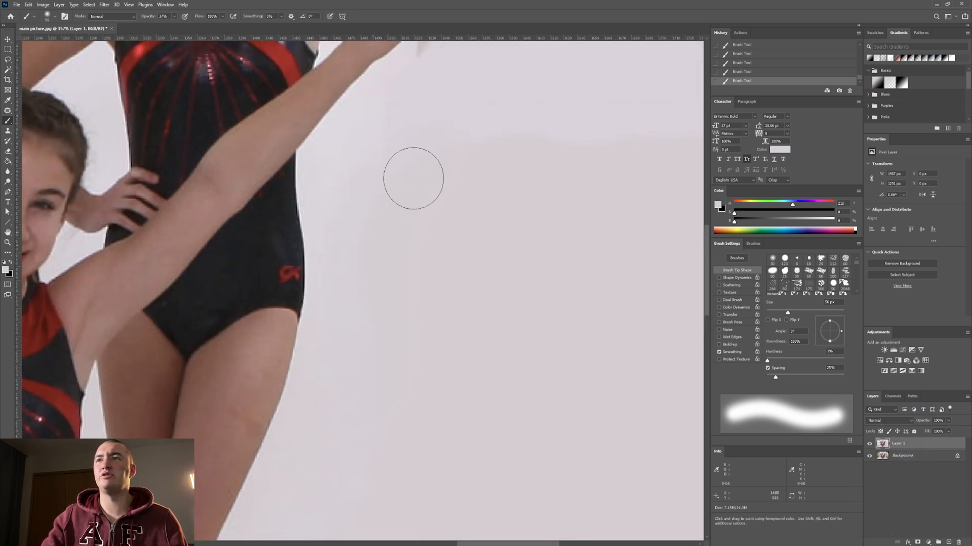
mouse_move(469, 154)
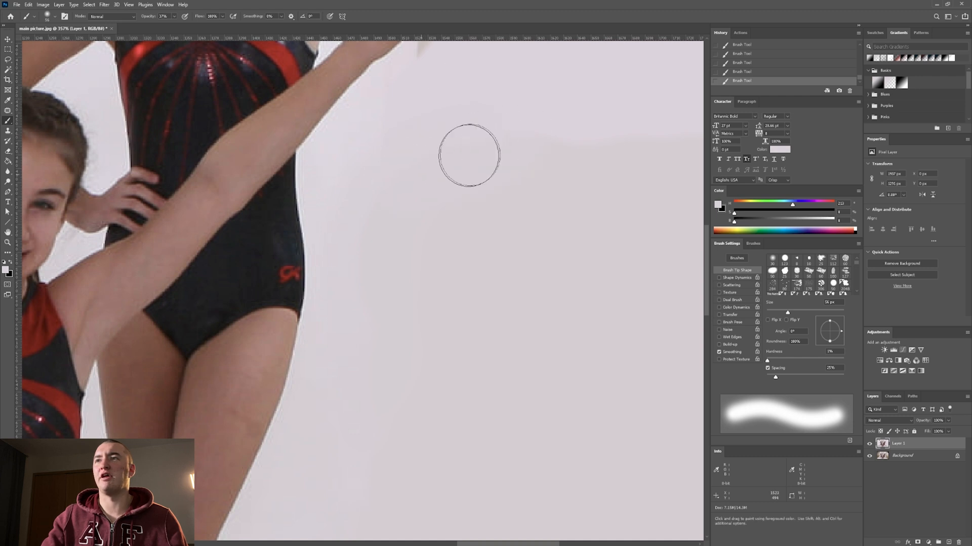
mouse_move(634, 122)
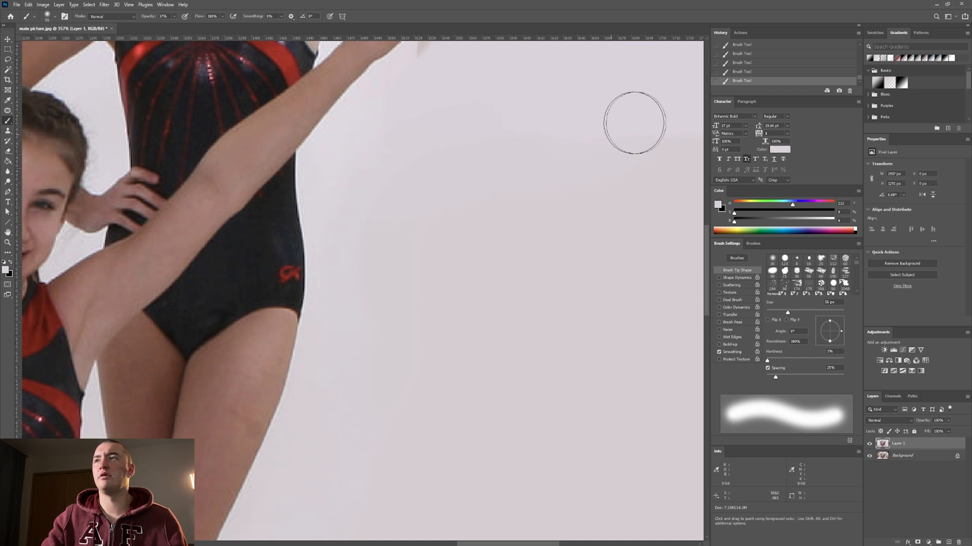
mouse_move(372, 310)
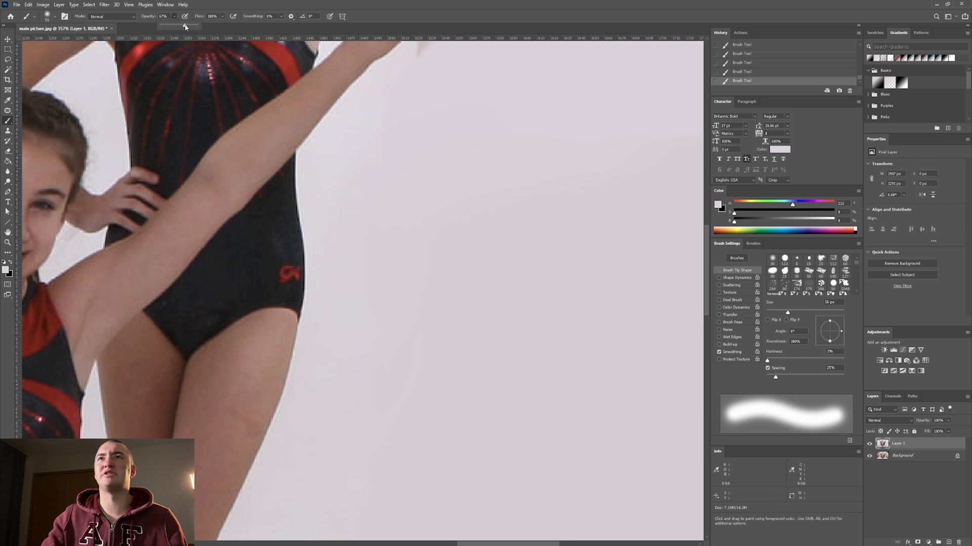
mouse_move(631, 127)
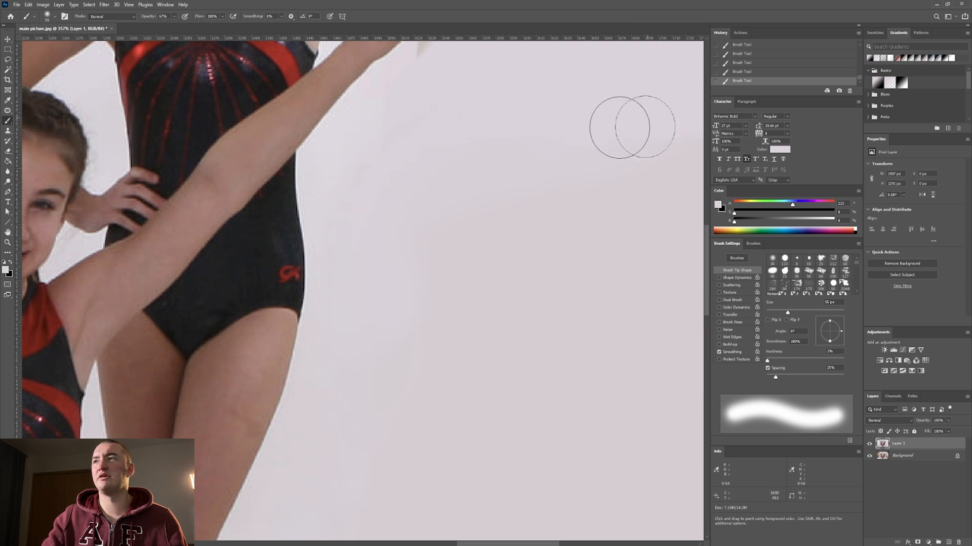
mouse_move(609, 235)
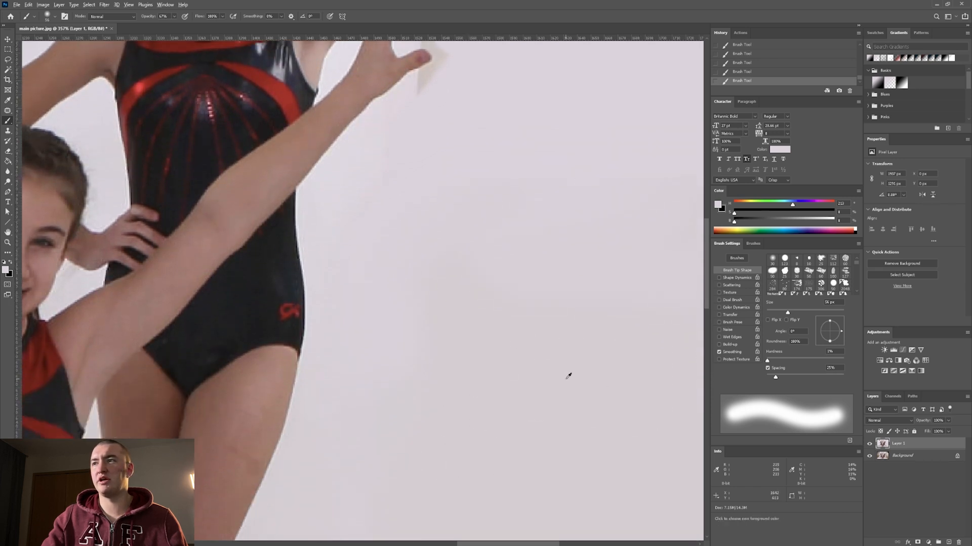
mouse_move(386, 442)
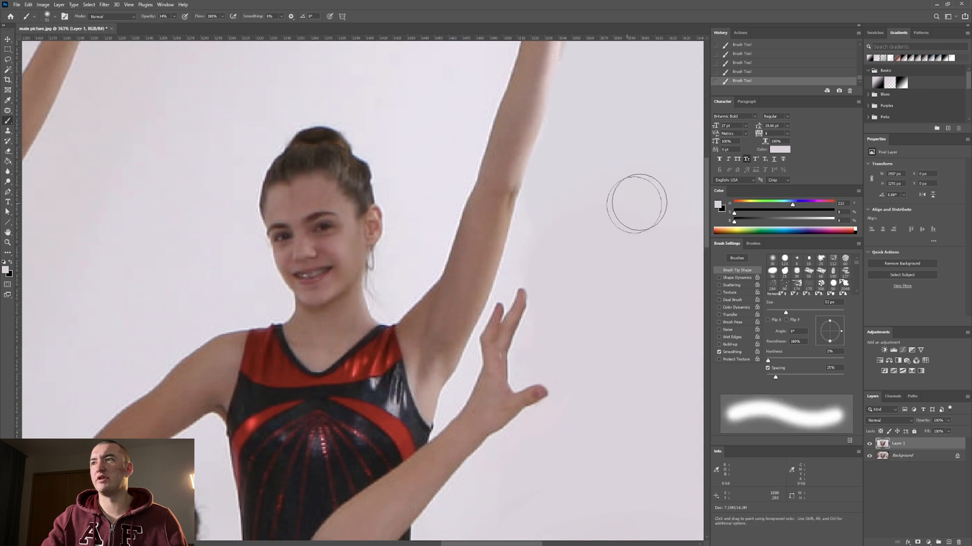
mouse_move(665, 235)
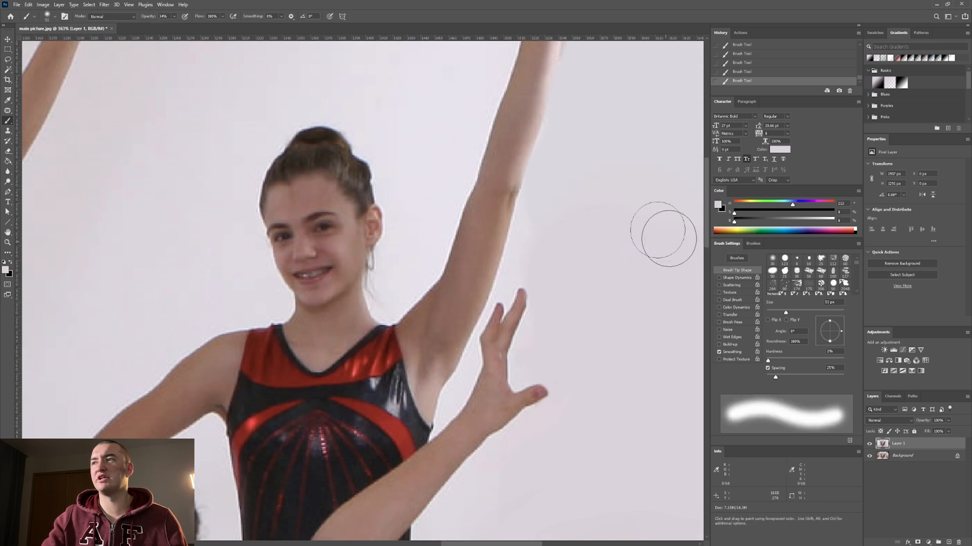
mouse_move(561, 242)
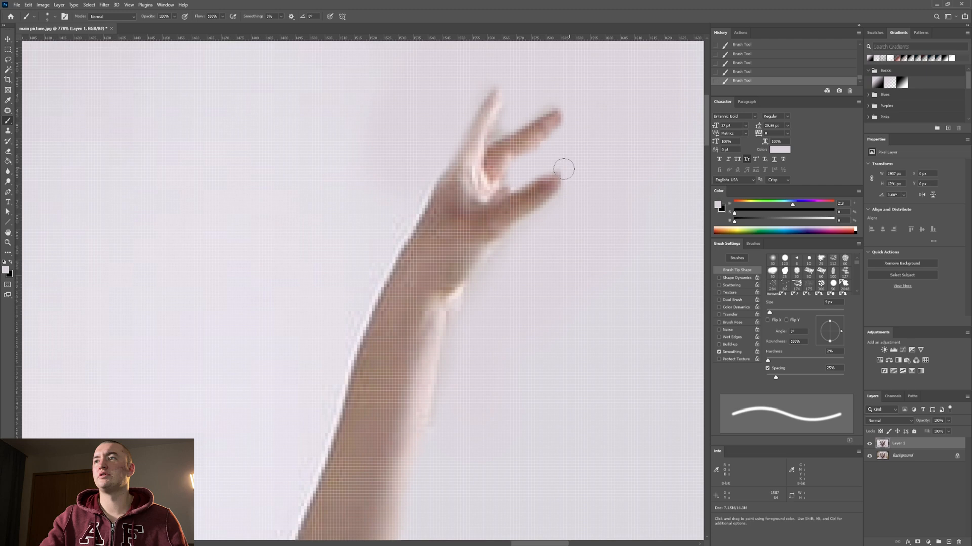
mouse_move(507, 123)
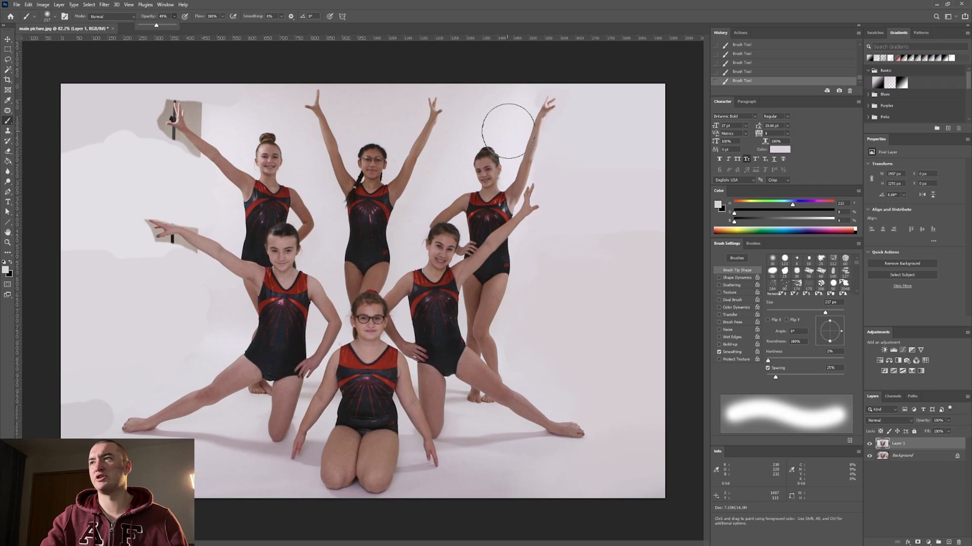
mouse_move(607, 170)
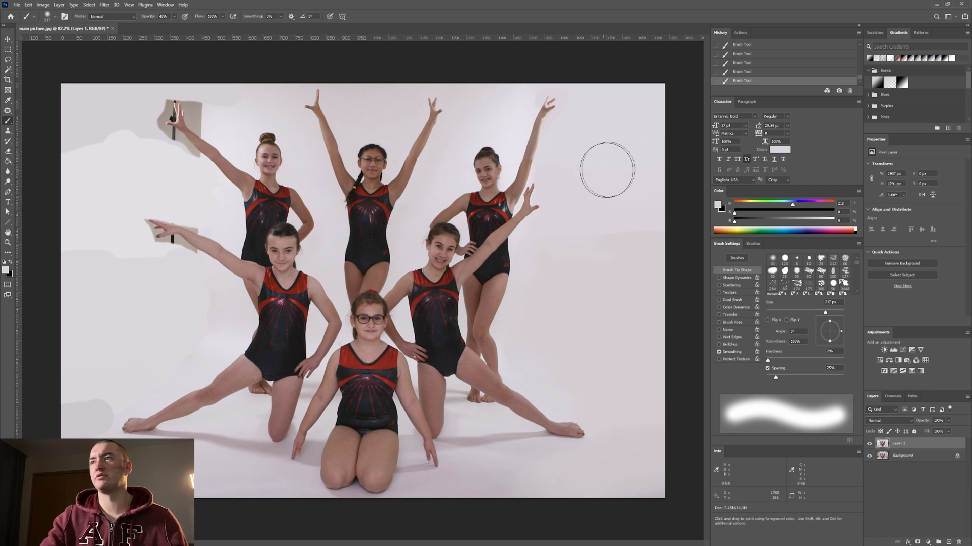
mouse_move(672, 285)
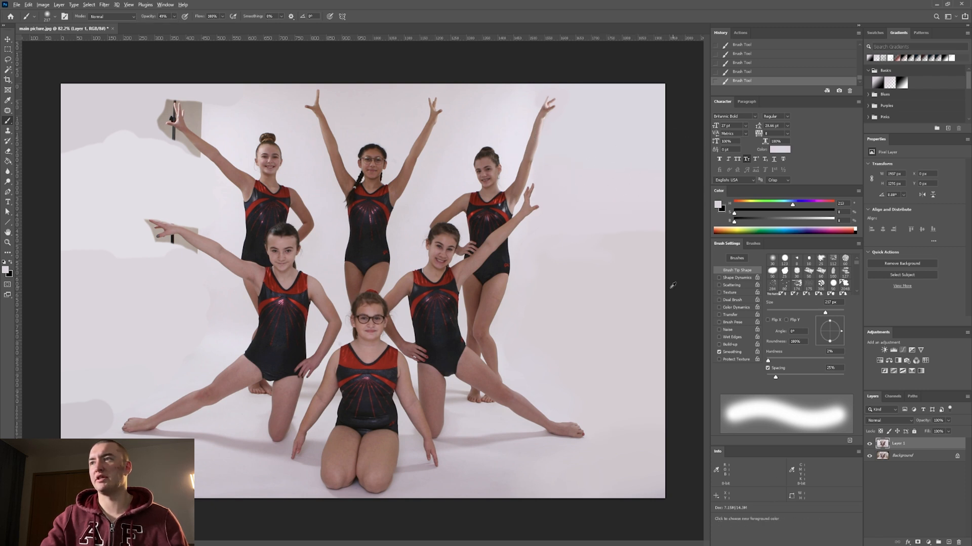
mouse_move(598, 251)
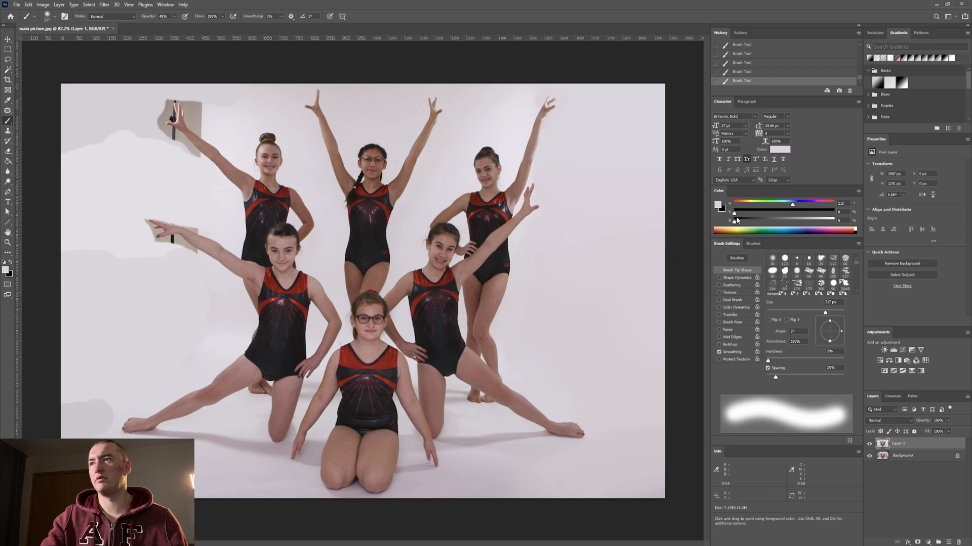
mouse_move(688, 220)
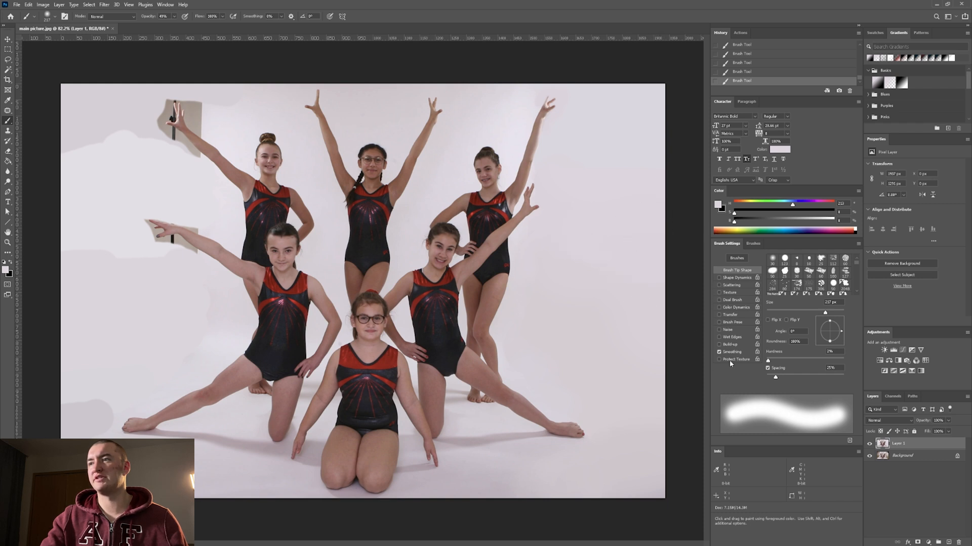
mouse_move(589, 298)
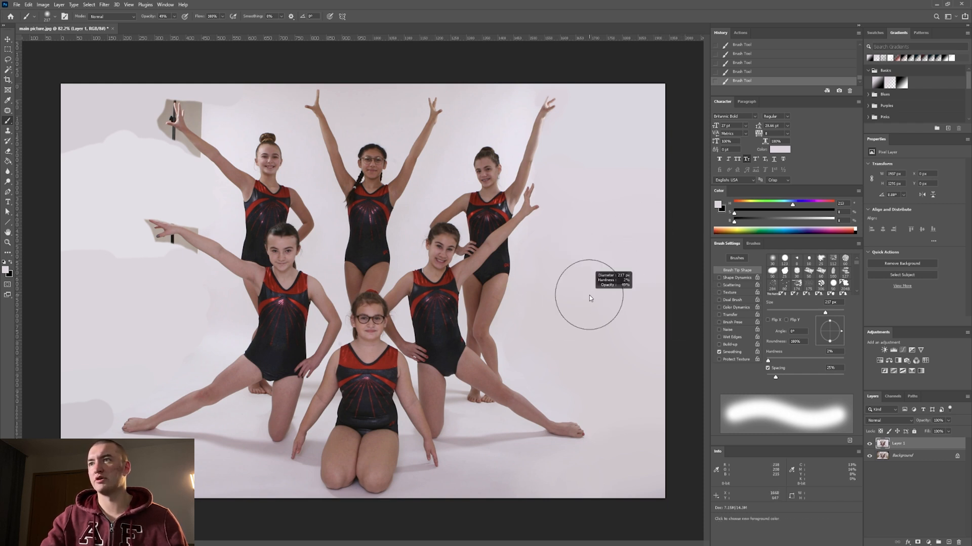
mouse_move(725, 265)
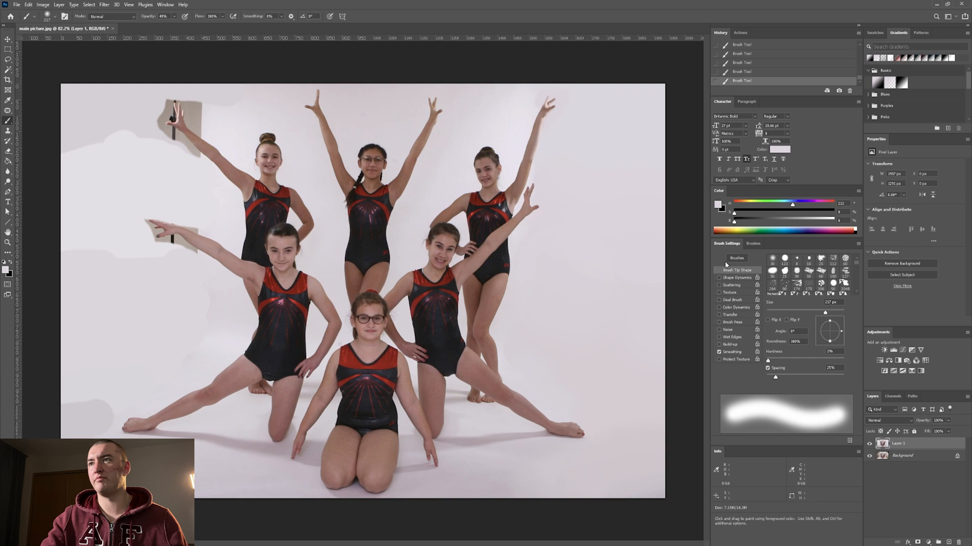
mouse_move(605, 107)
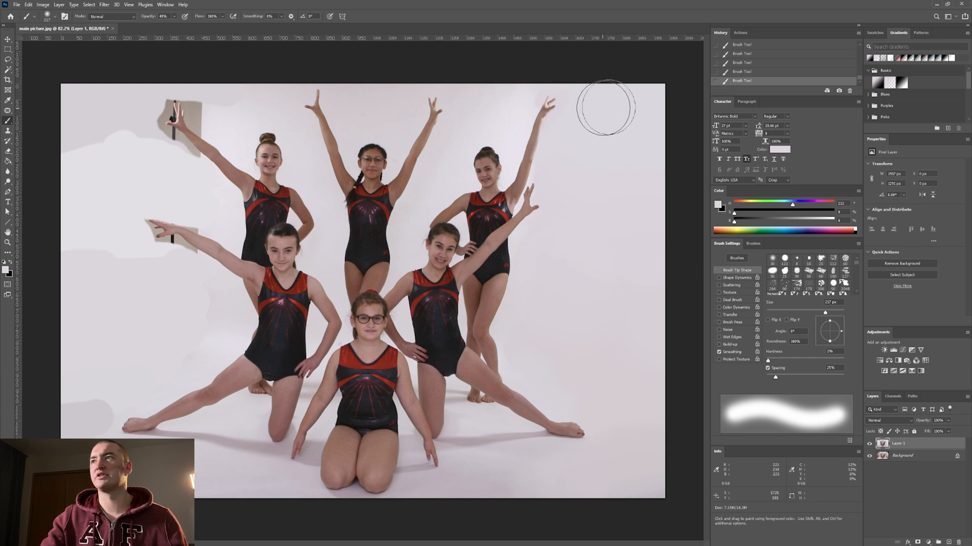
mouse_move(118, 378)
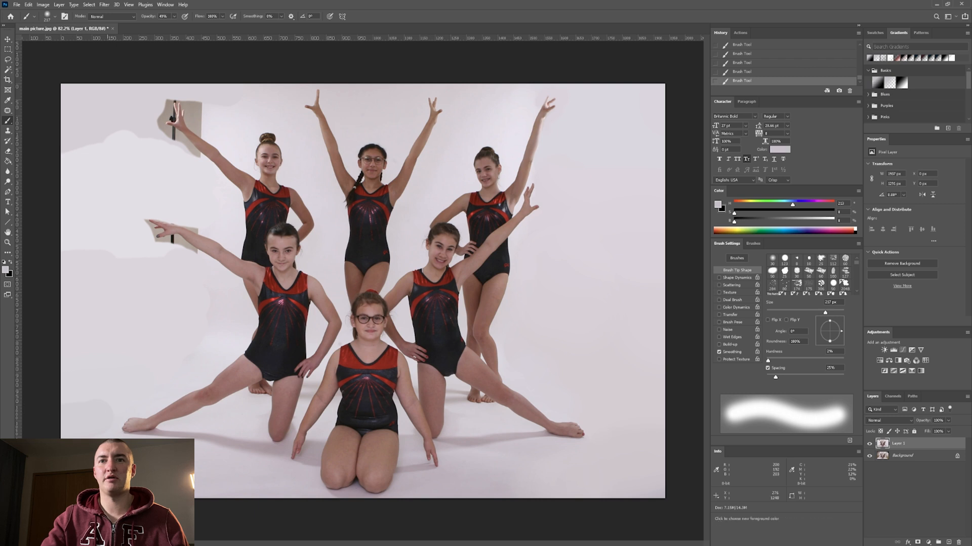
mouse_move(68, 421)
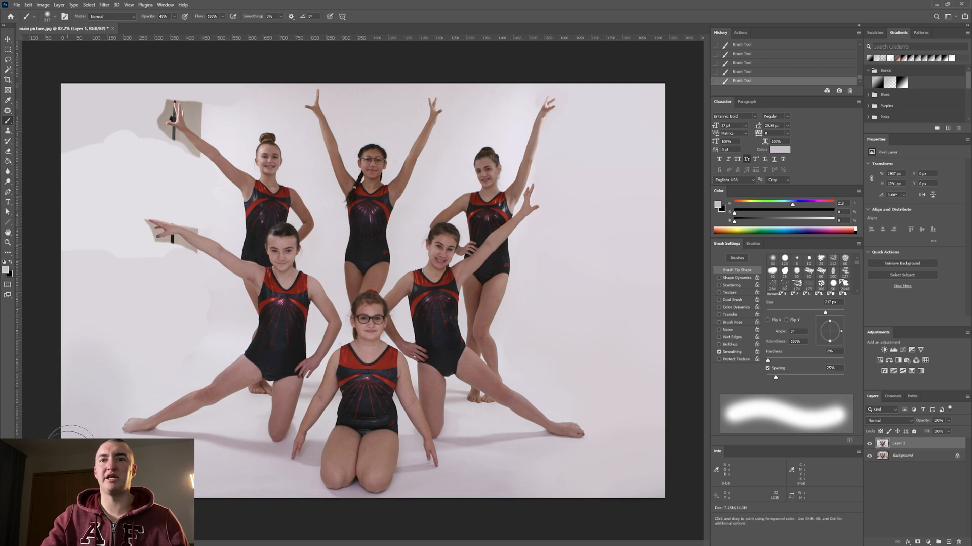
mouse_move(124, 424)
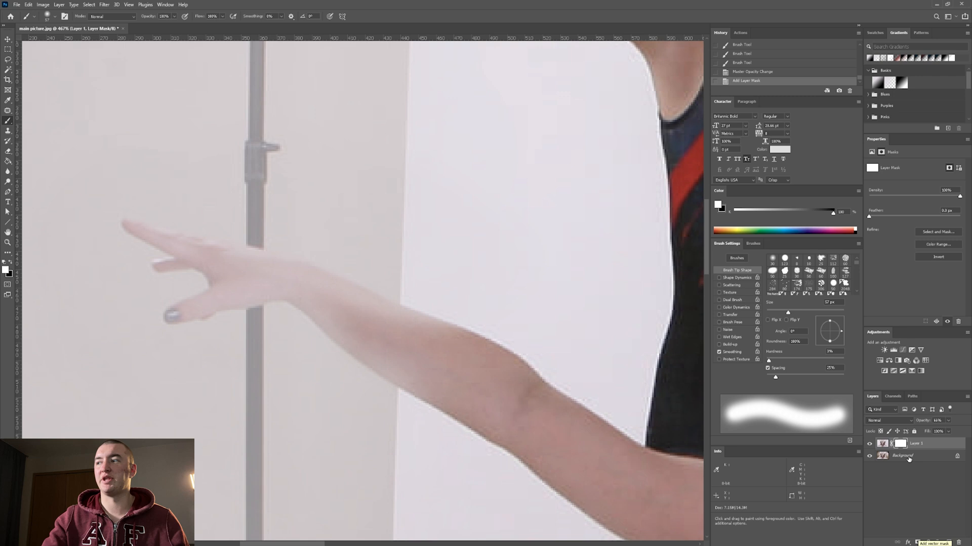
mouse_move(586, 398)
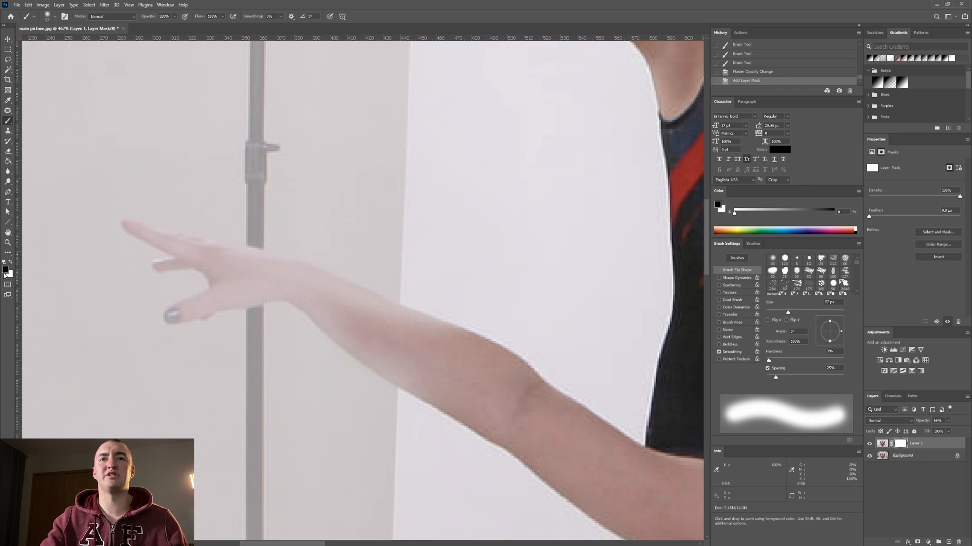
mouse_move(5, 271)
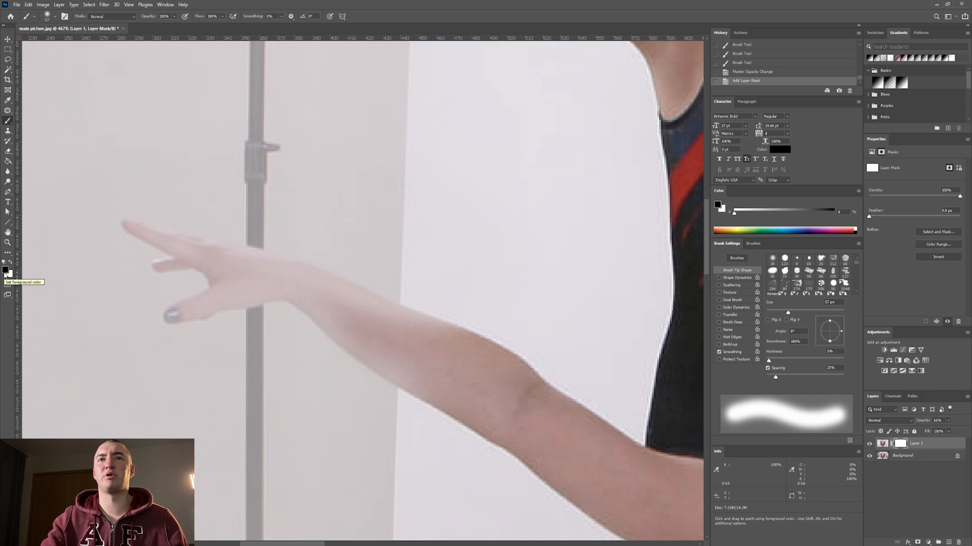
mouse_move(270, 284)
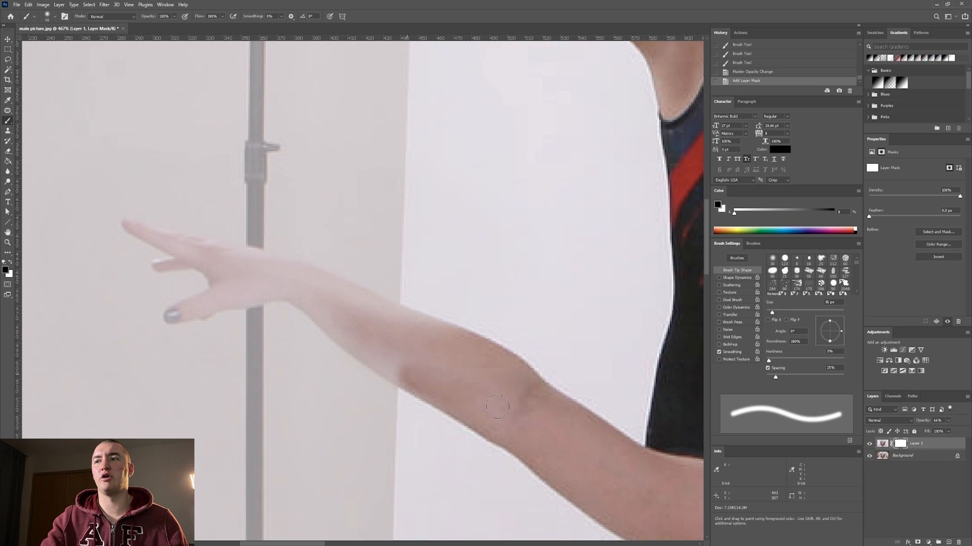
mouse_move(443, 335)
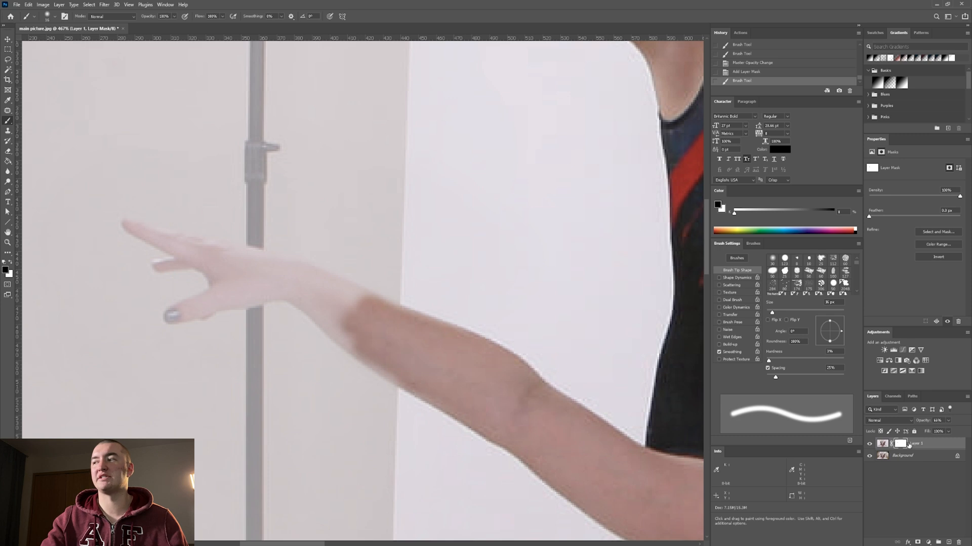
mouse_move(387, 361)
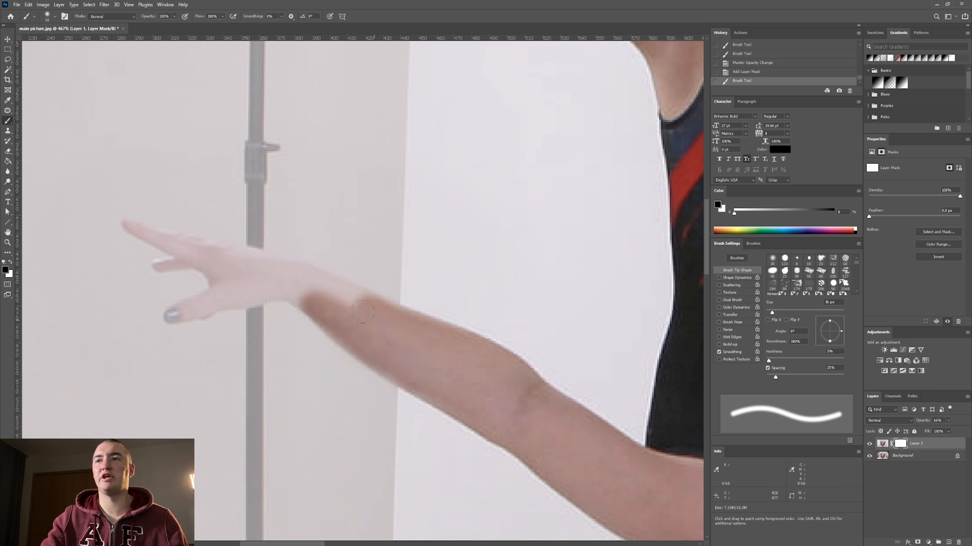
Paint on Layer 1's mask around the pointing hand's fingers to hide the grey stand
right_click(362, 312)
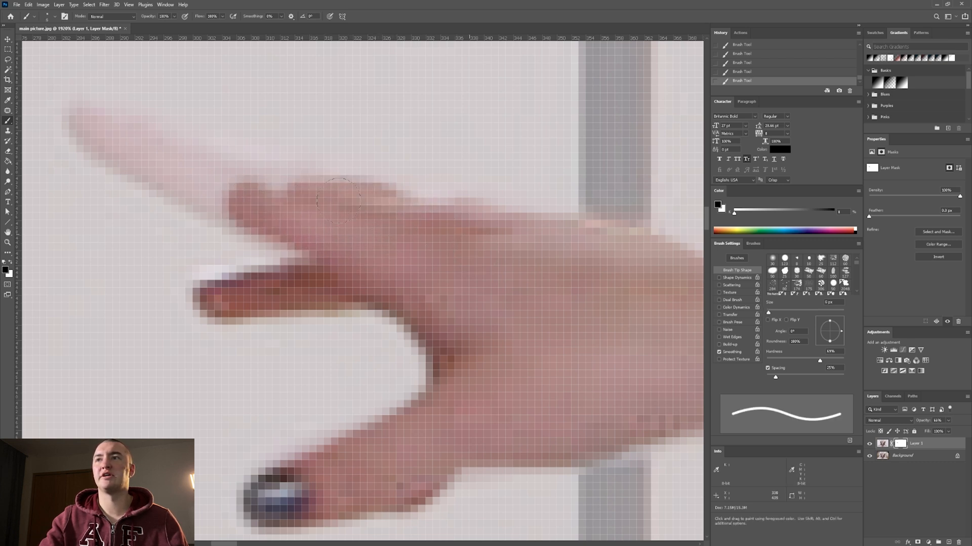
mouse_move(192, 176)
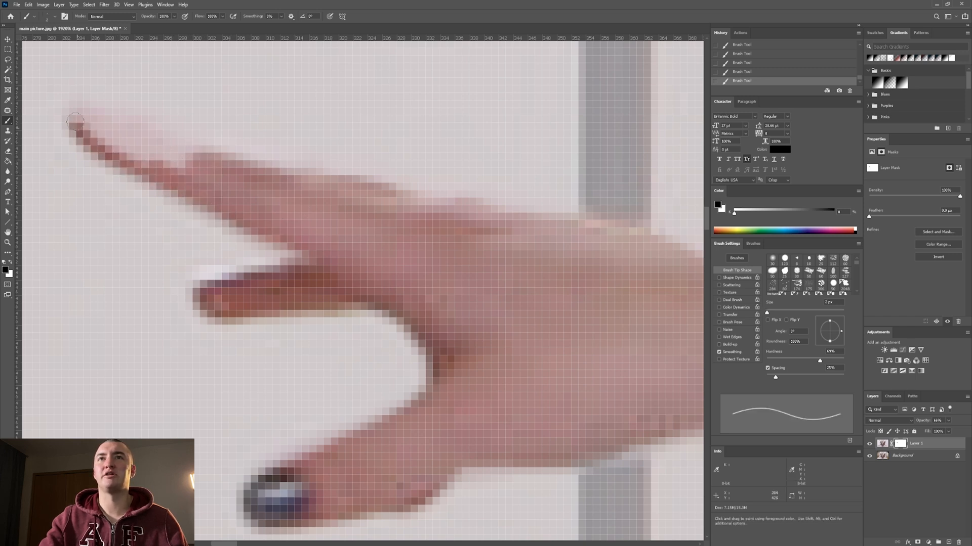
drag(73, 119, 164, 170)
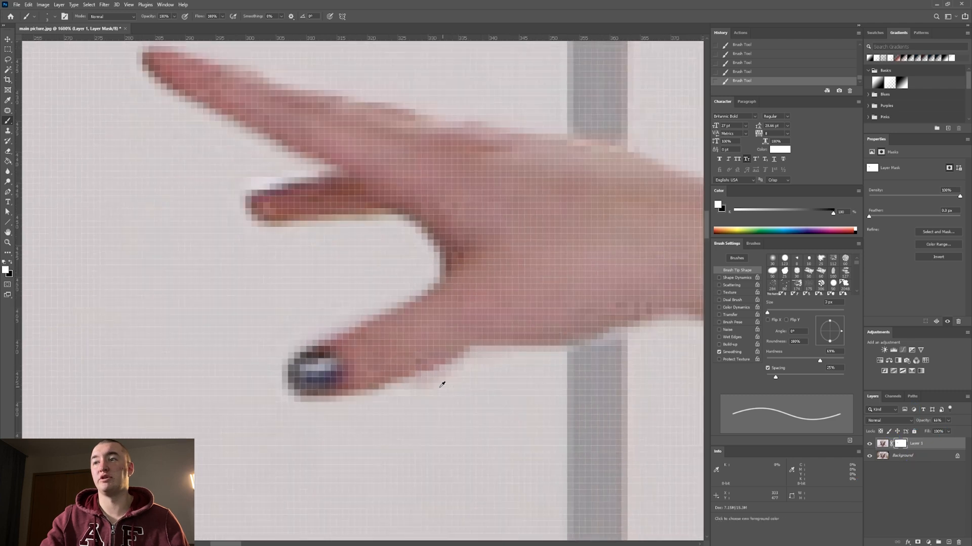
mouse_move(454, 390)
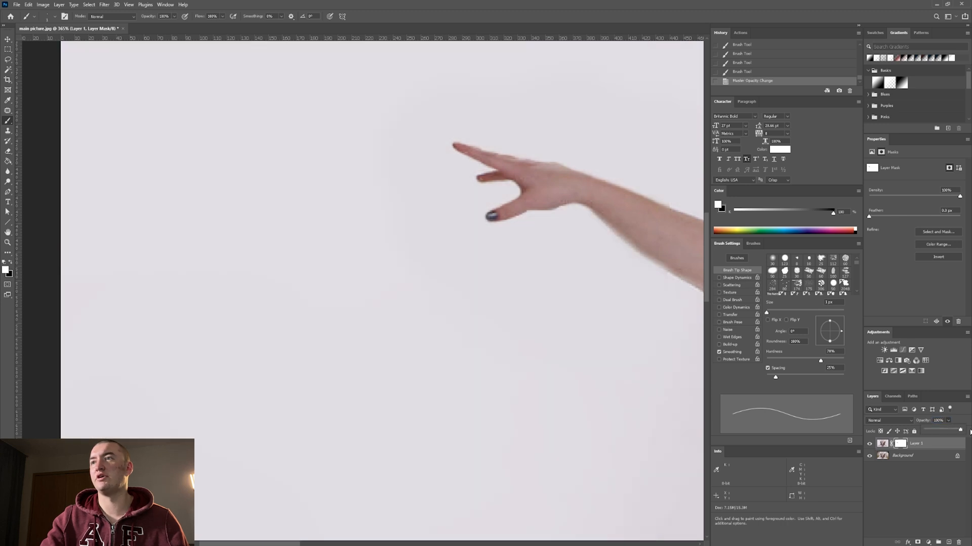
mouse_move(579, 214)
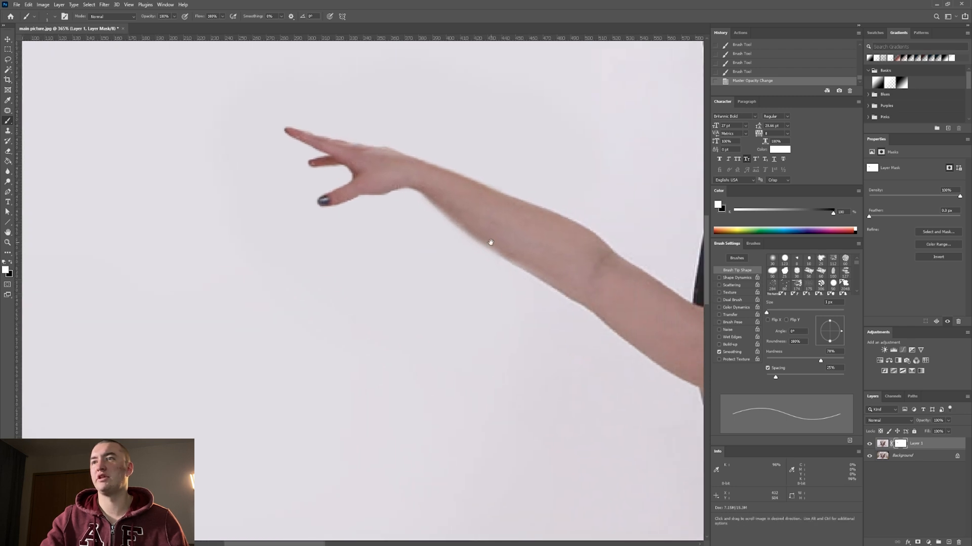
mouse_move(759, 226)
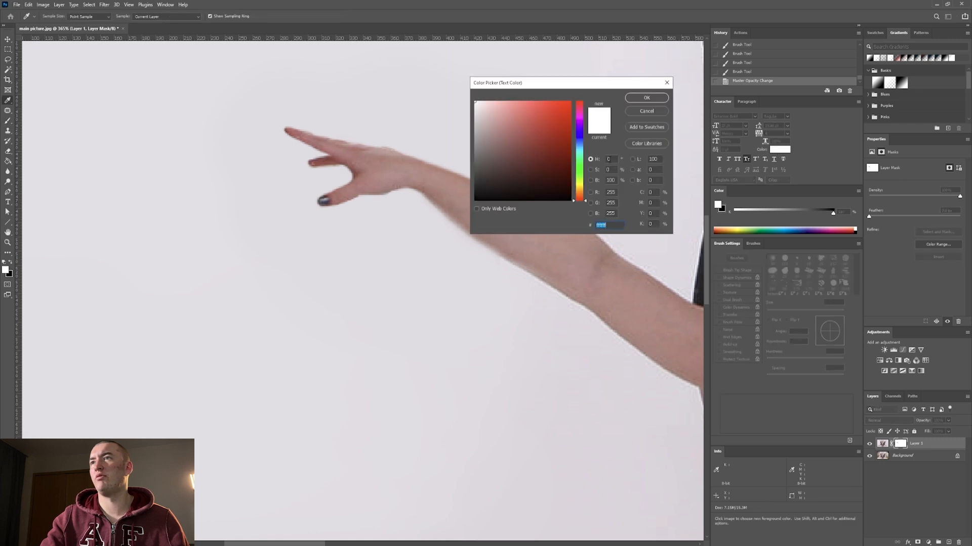
click(646, 98)
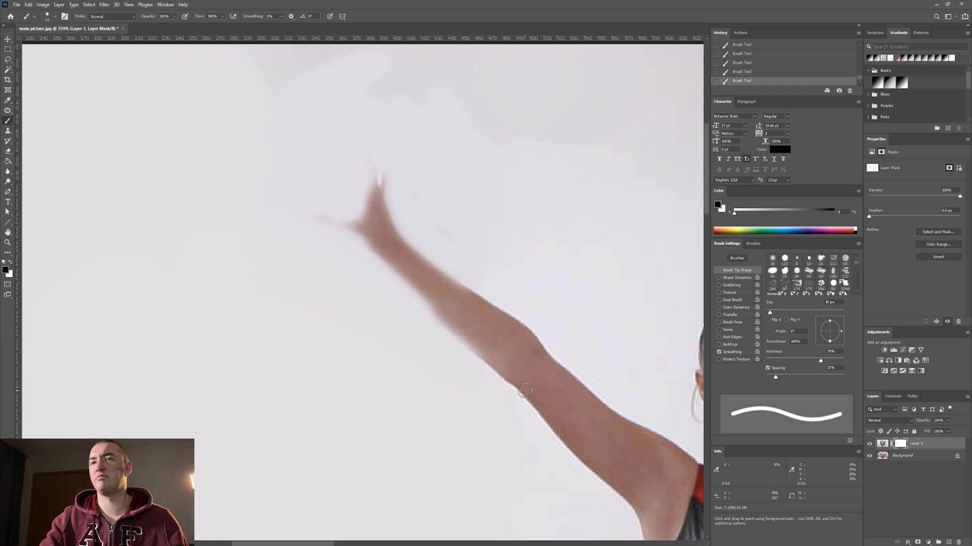
mouse_move(480, 349)
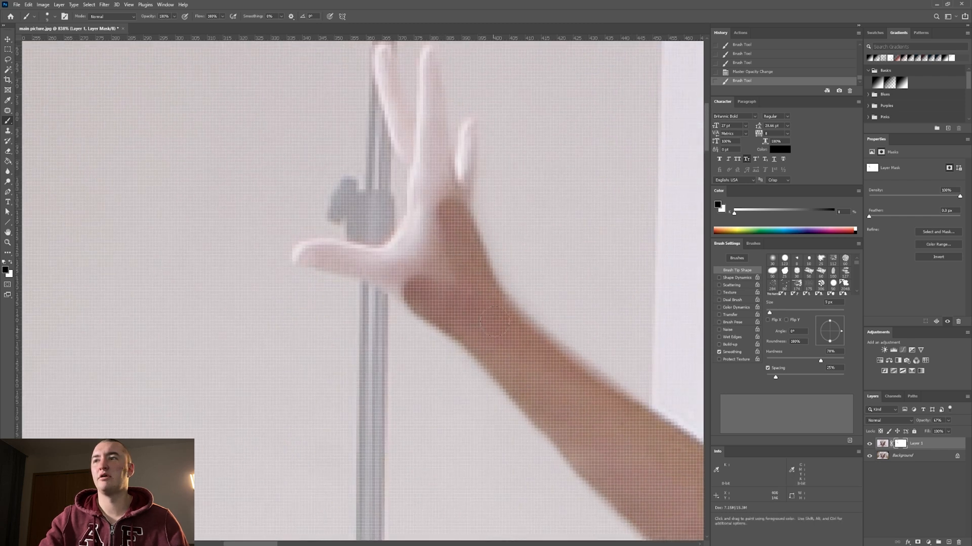
Paint black at lowered opacity on the mask over the faded raised hand
click(421, 269)
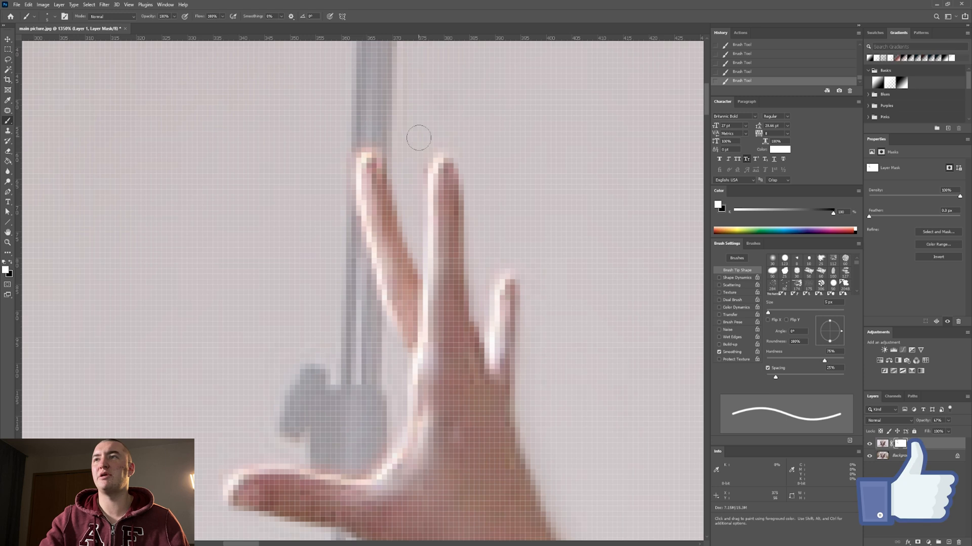
mouse_move(504, 308)
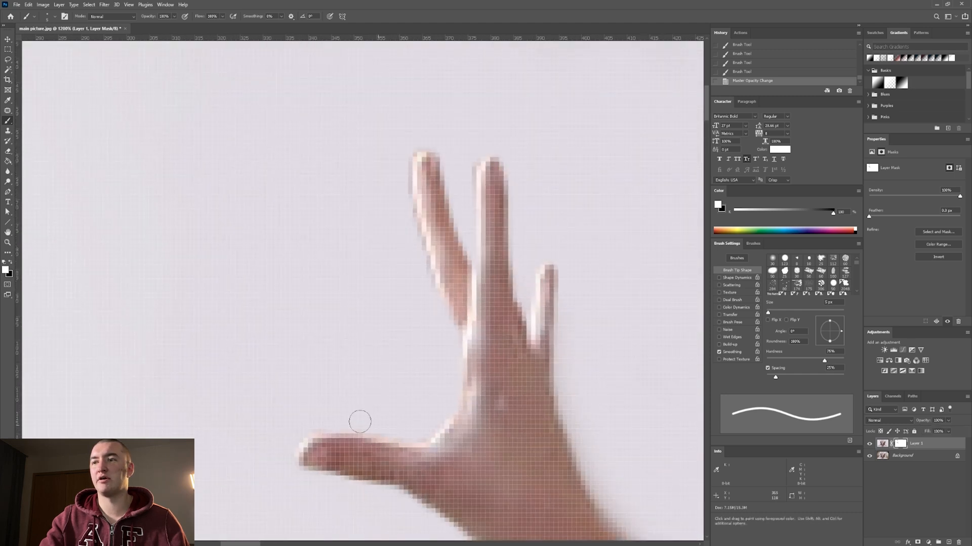
mouse_move(427, 342)
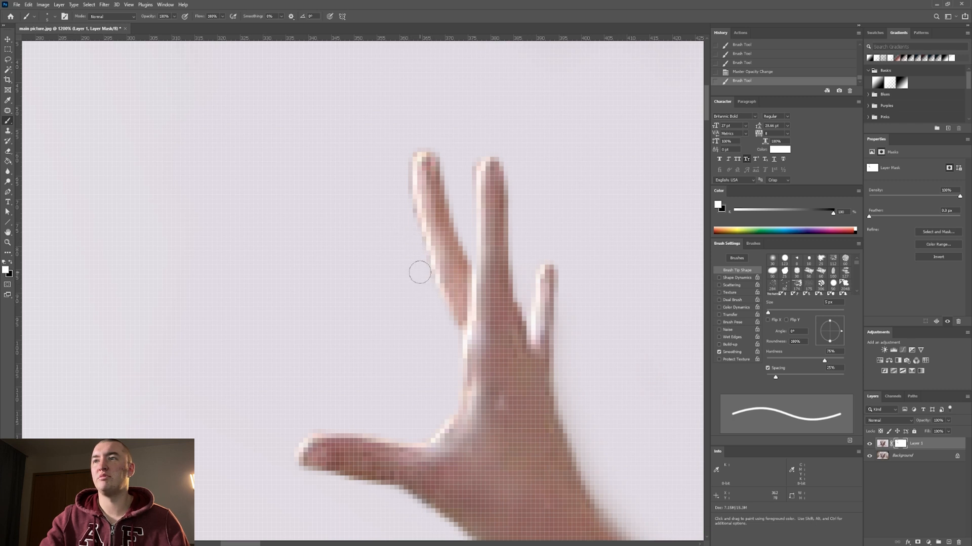
mouse_move(401, 210)
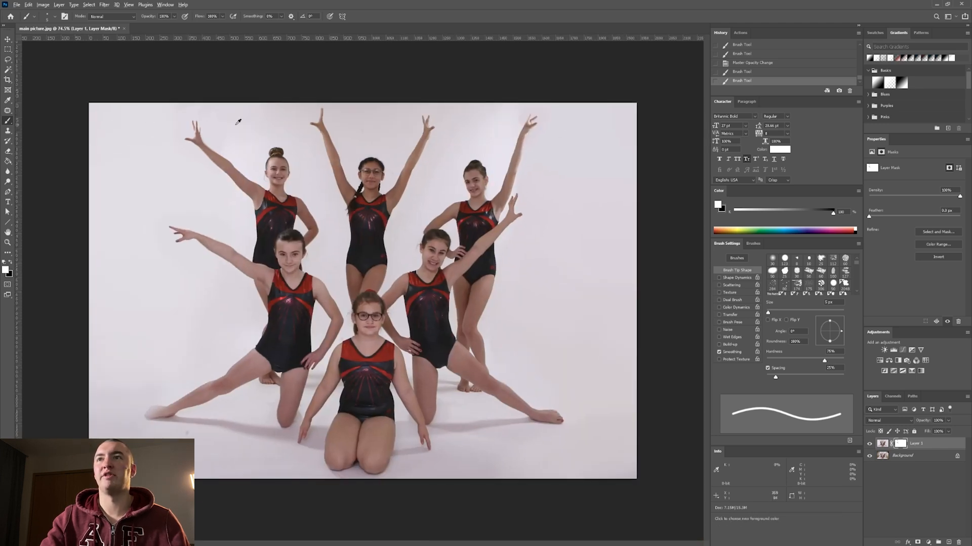
mouse_move(565, 416)
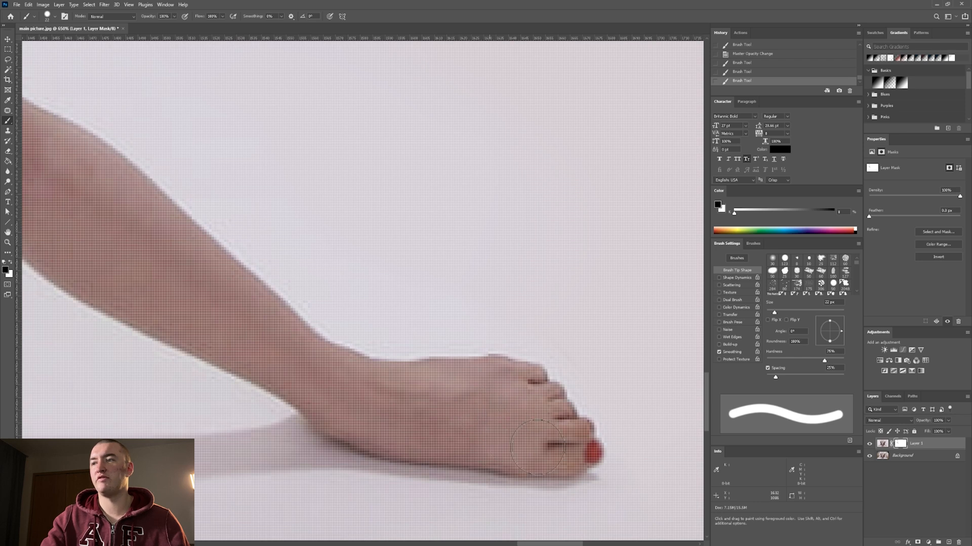
mouse_move(309, 292)
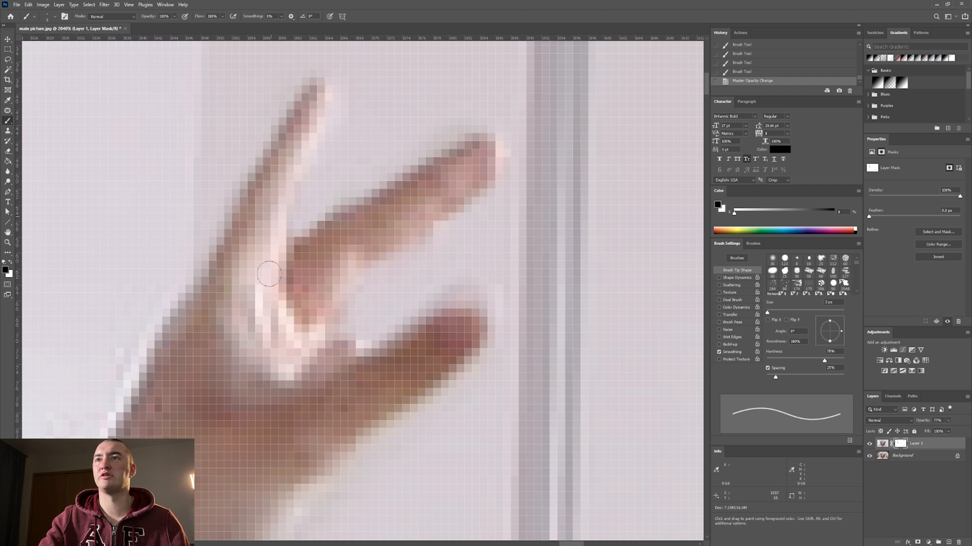
mouse_move(228, 271)
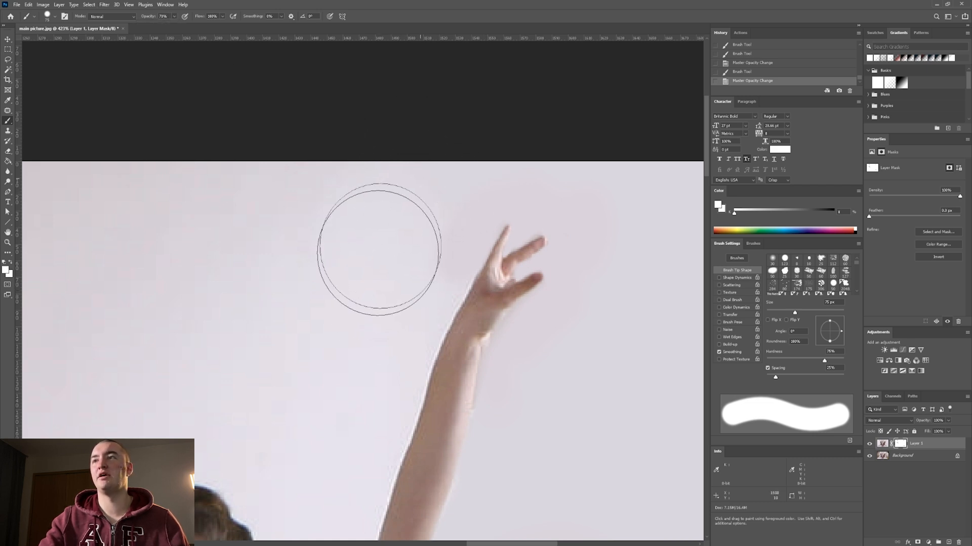
Paint white at 70% opacity on the mask around the raised hand
click(379, 248)
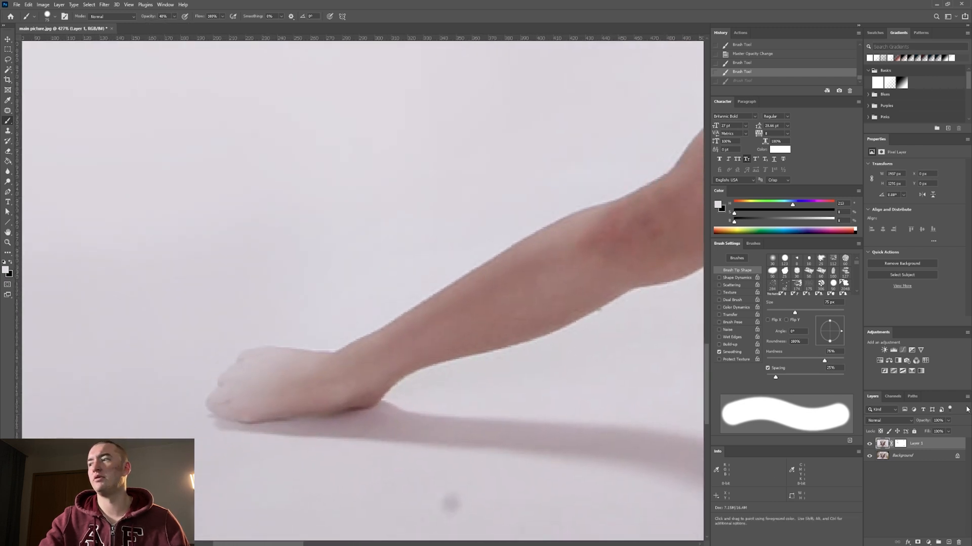
Target the layer mask with black to restore the hand resting on the floor
click(889, 431)
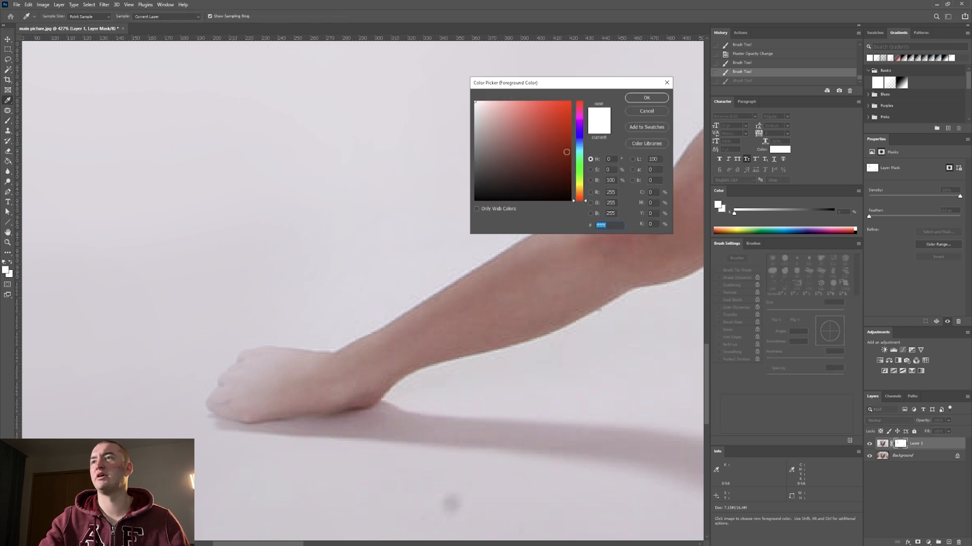
click(646, 97)
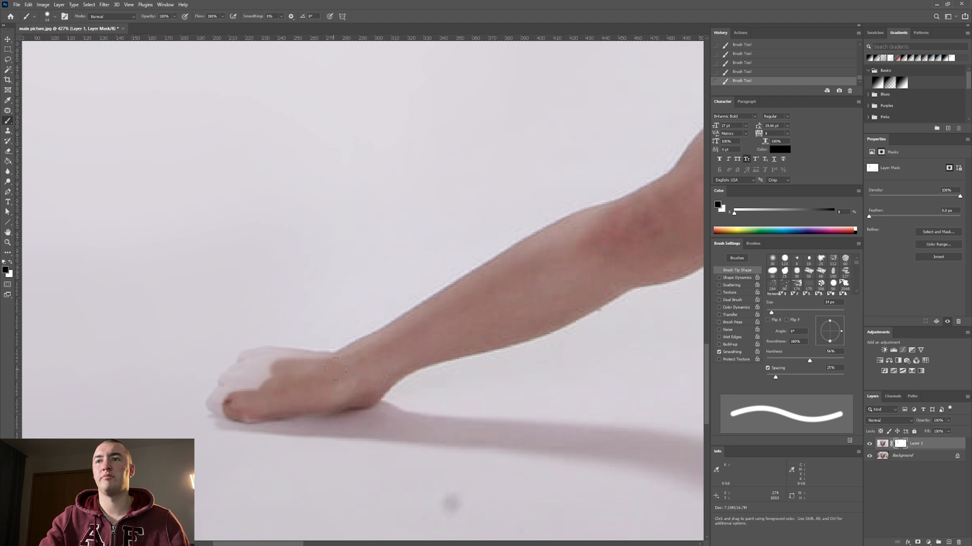
mouse_move(356, 366)
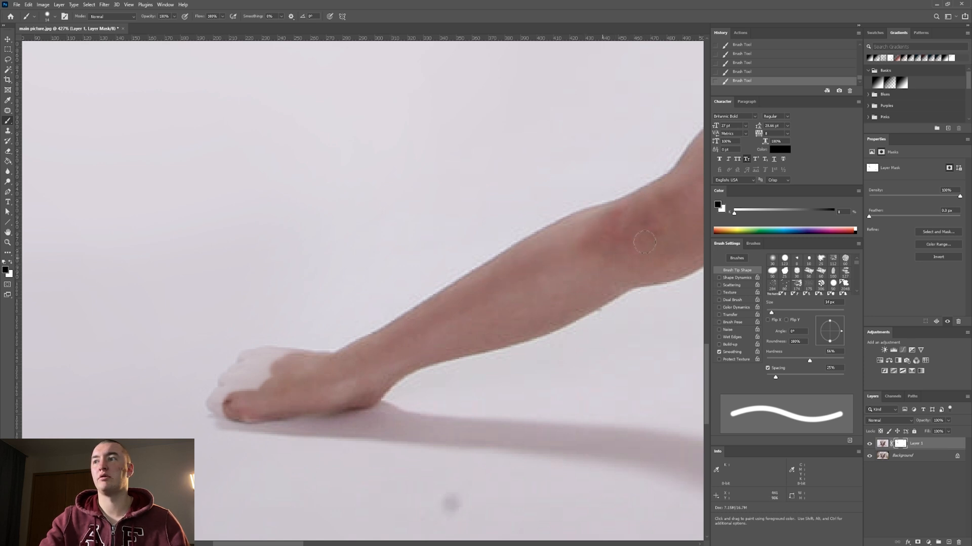
mouse_move(432, 356)
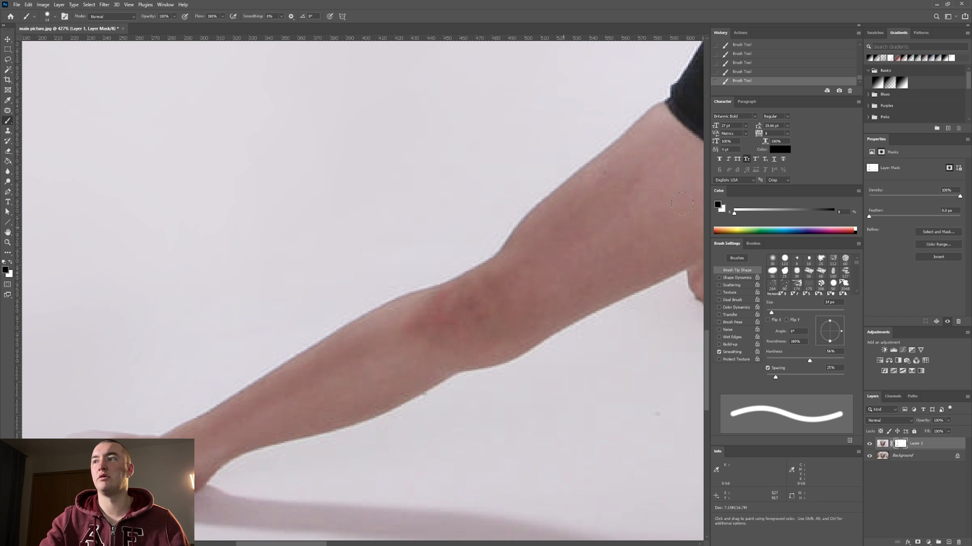
mouse_move(357, 299)
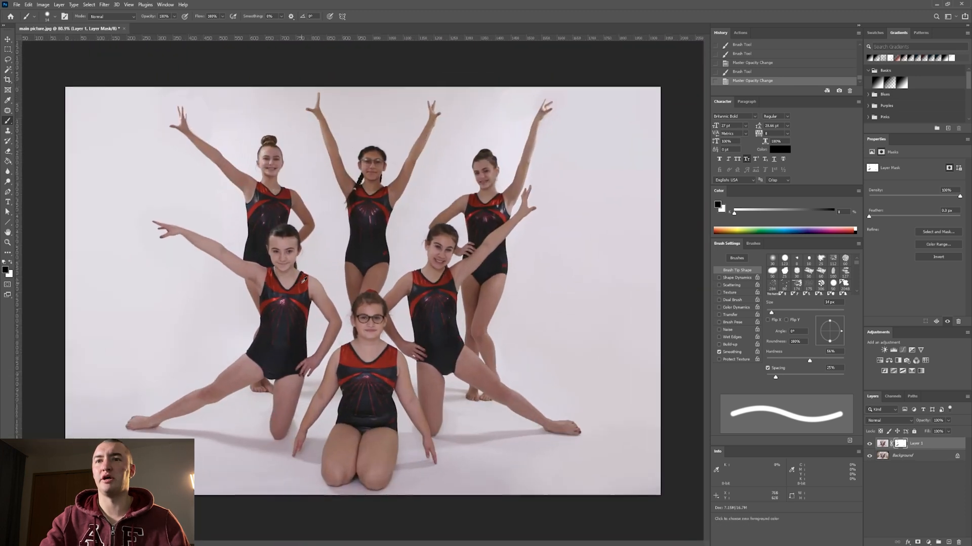
mouse_move(151, 341)
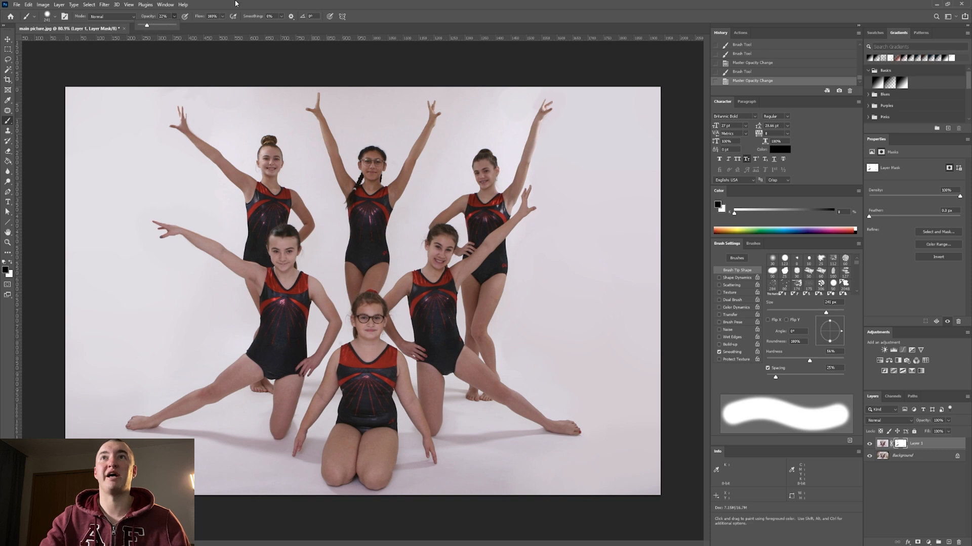
Make white the foreground colour for painting Layer 1's mask
click(833, 211)
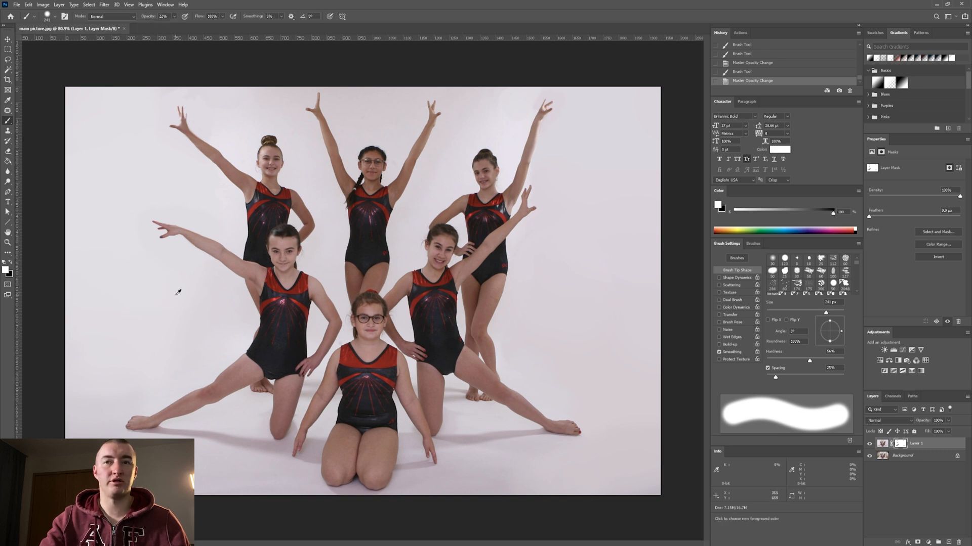
mouse_move(115, 369)
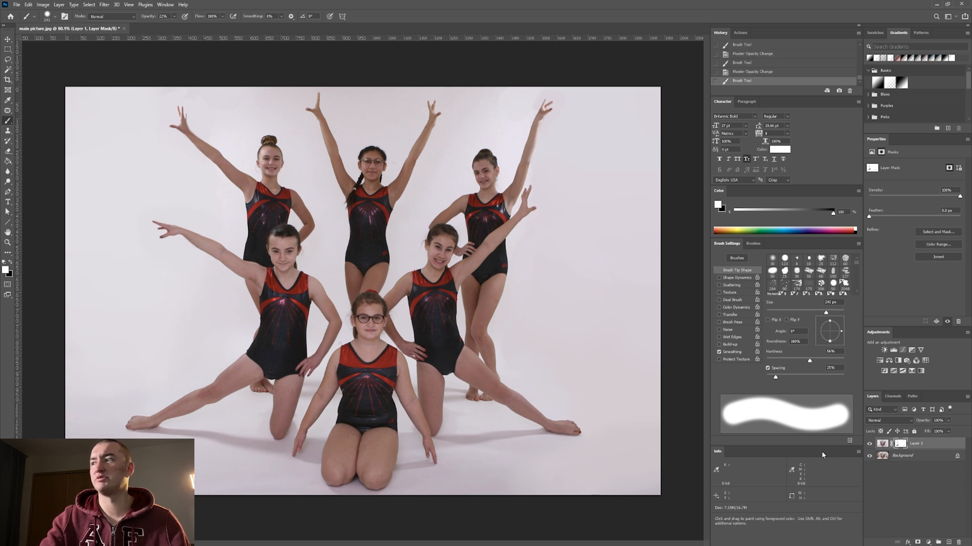
Target Layer 1's pixels instead of its mask for backdrop-colour strokes
click(883, 444)
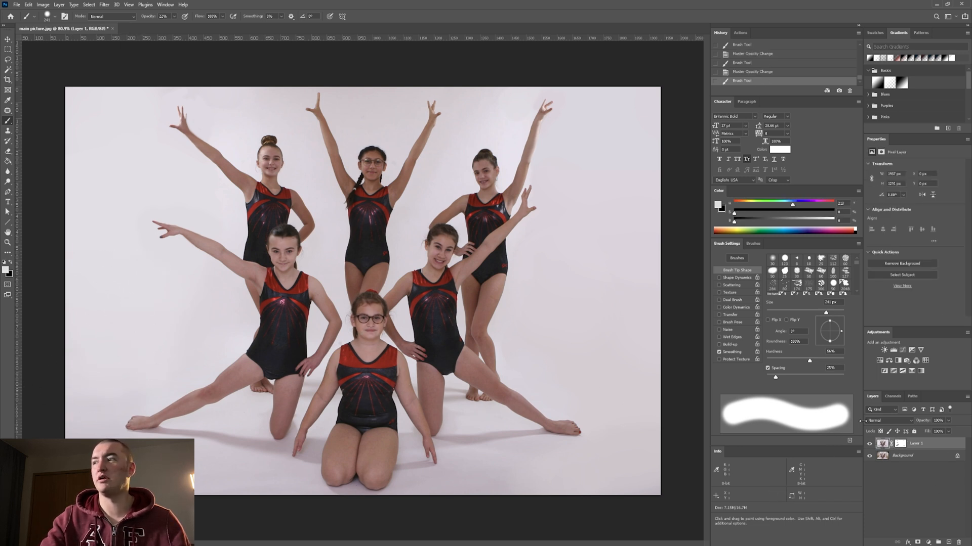
mouse_move(171, 319)
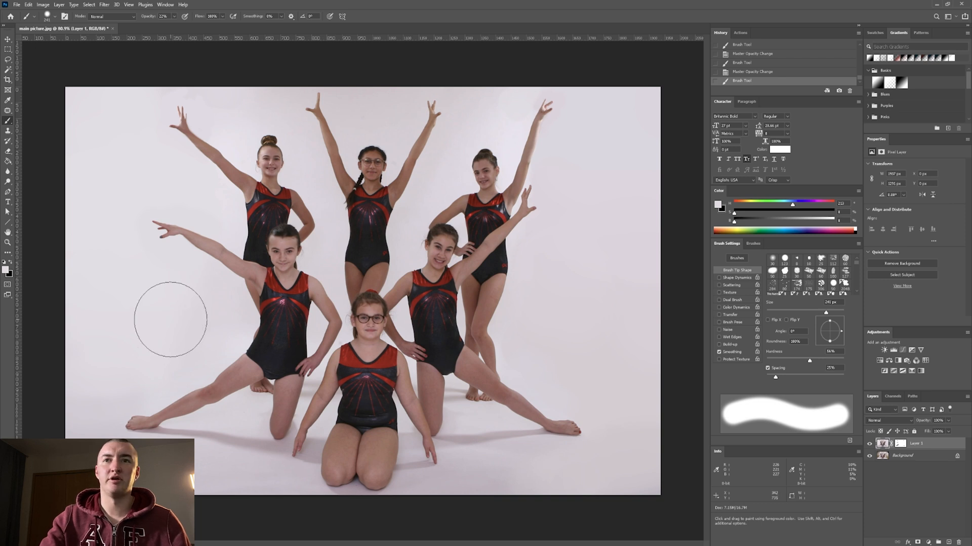
mouse_move(153, 308)
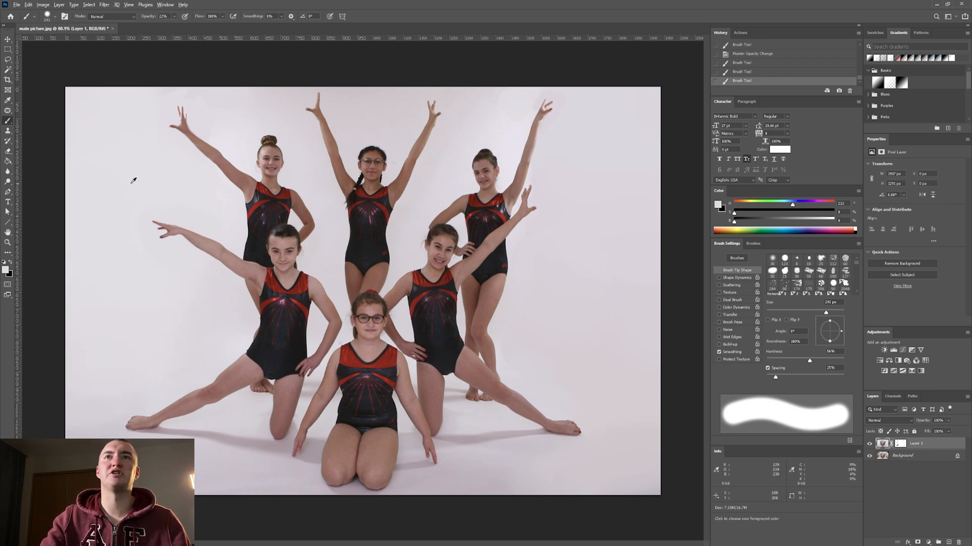
mouse_move(124, 92)
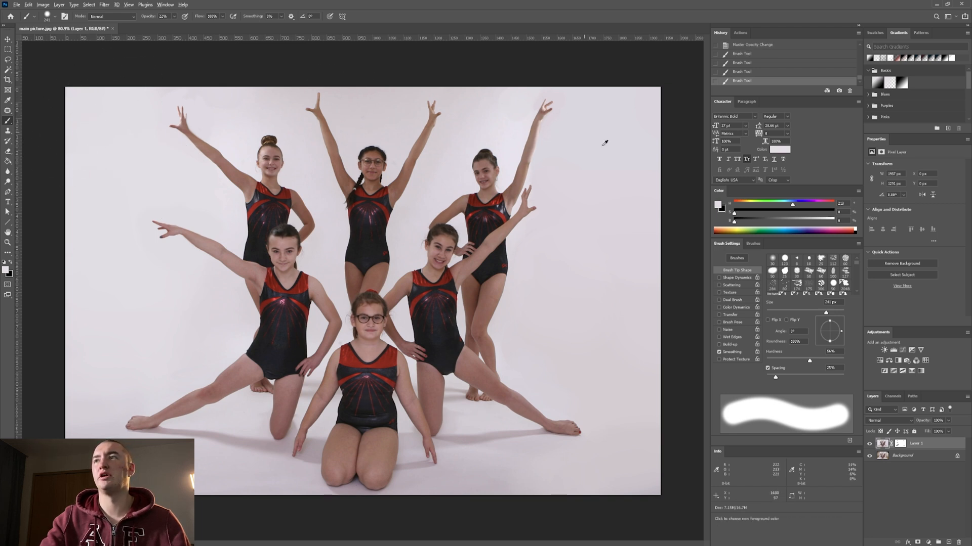
mouse_move(598, 126)
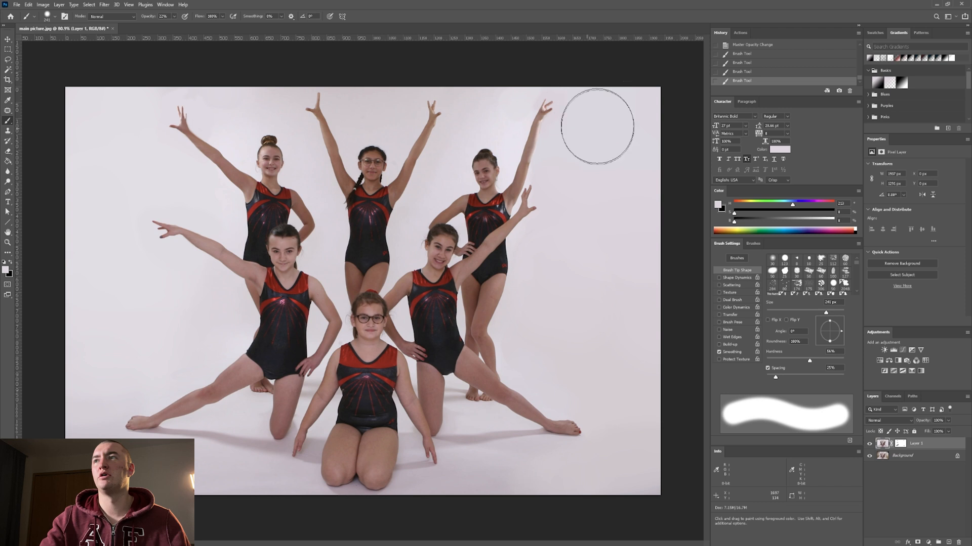
mouse_move(615, 363)
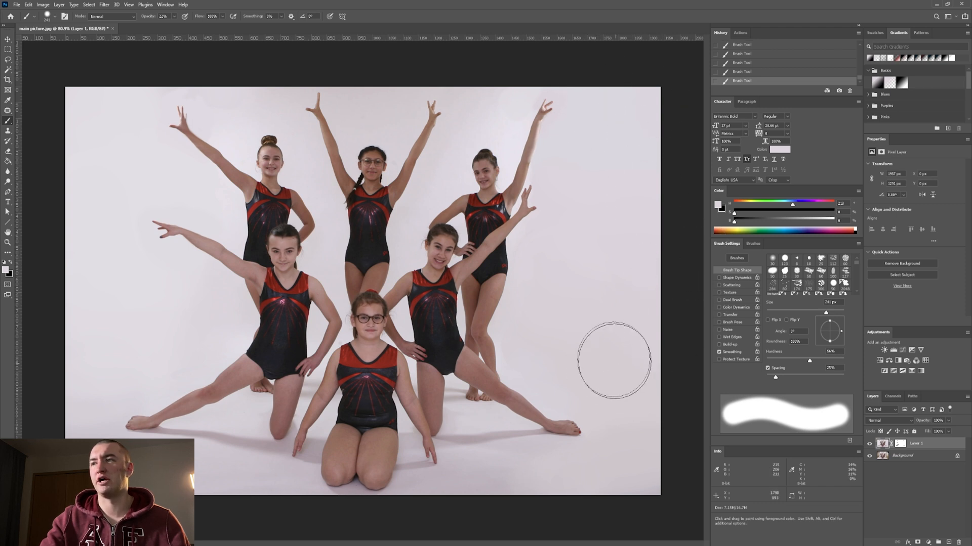